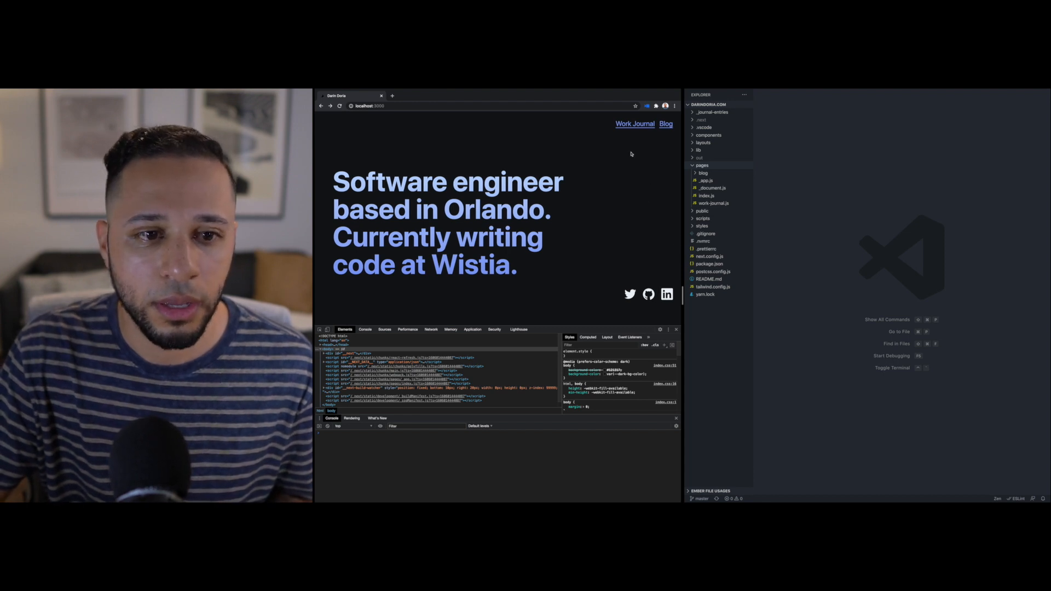
pyautogui.moveTo(615, 205)
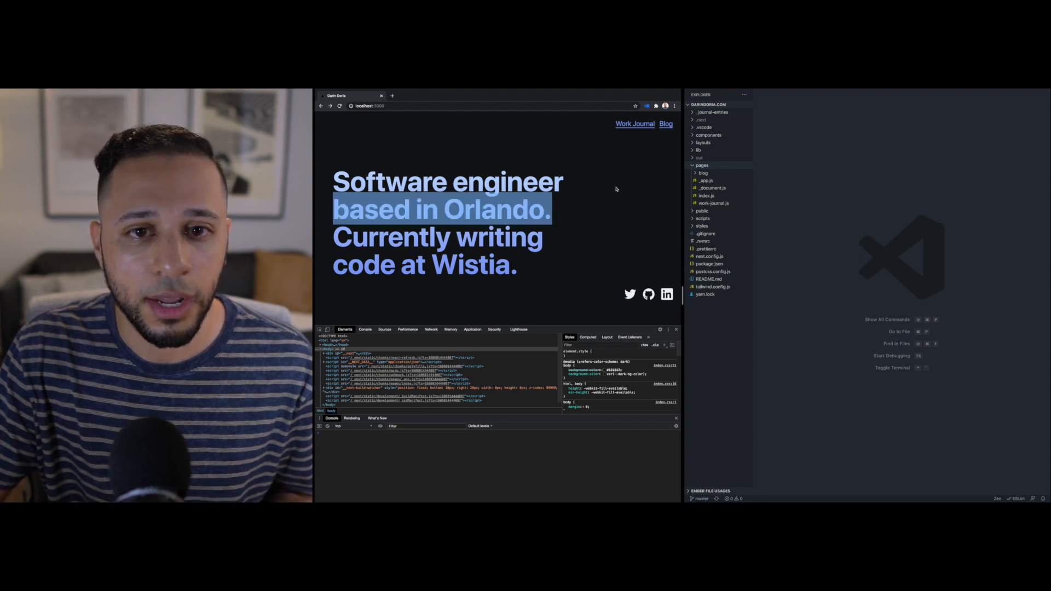
# Step: Browse from the homepage to the Blog page and back to check navigation
pyautogui.click(634, 123)
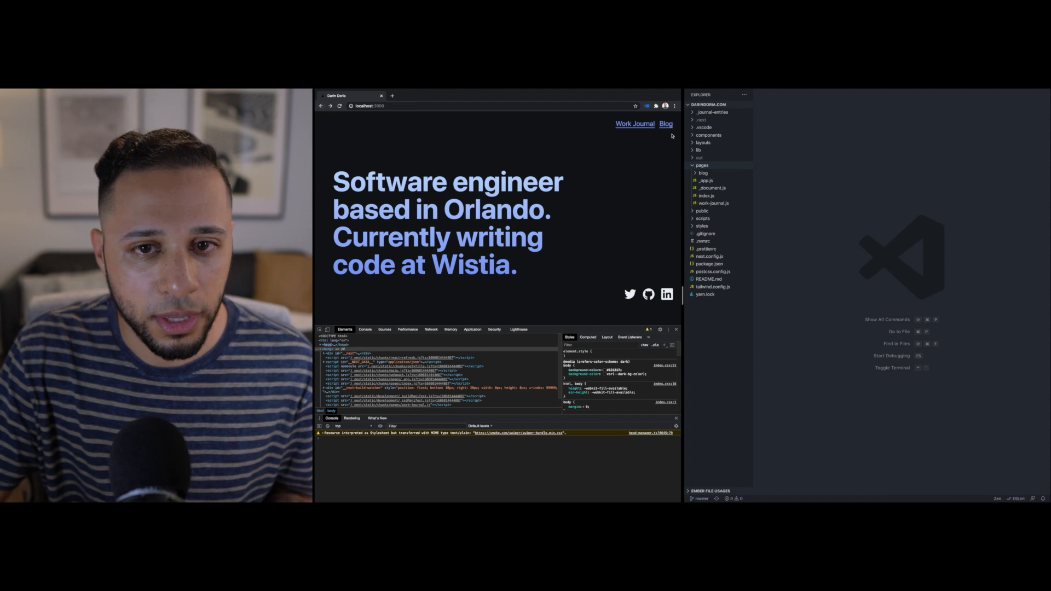
pyautogui.click(666, 124)
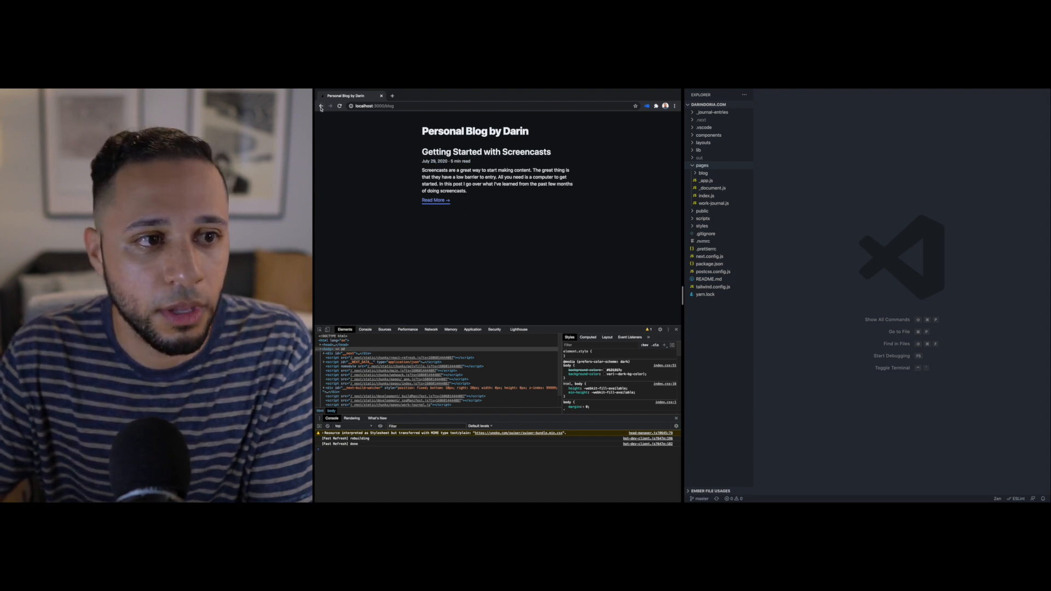
pyautogui.click(320, 106)
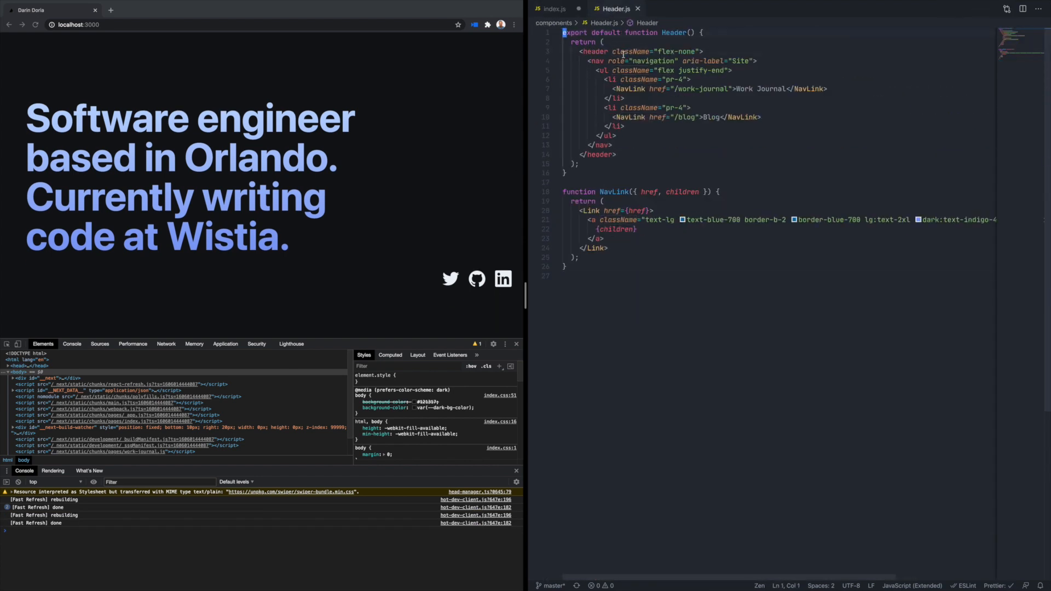
# Step: Import Header from "../components/Header" in pages/index.js and check Header.js imports Link
pyautogui.click(554, 9)
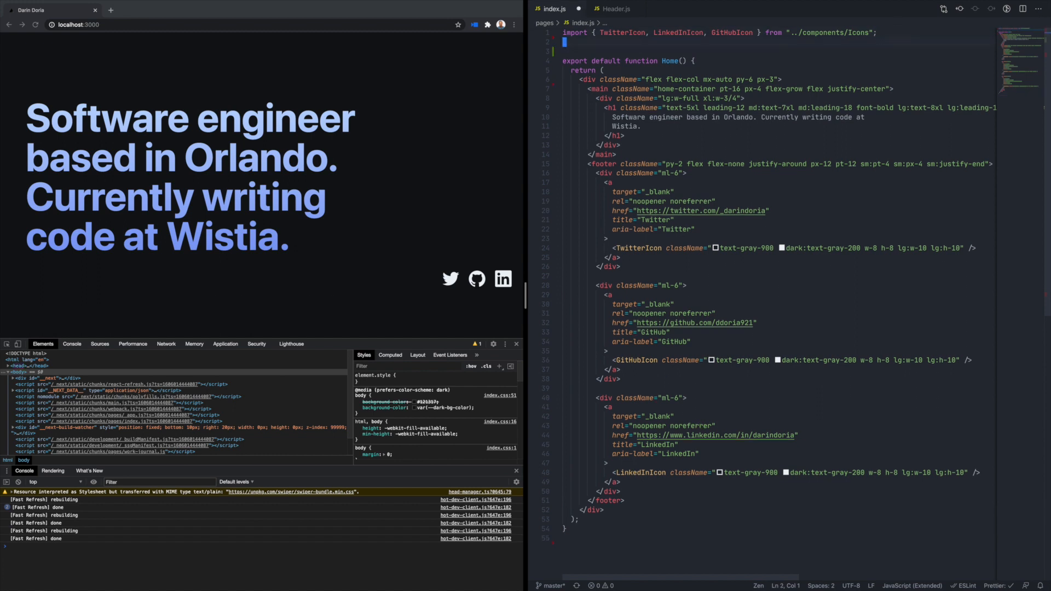
pyautogui.write('import Header from "../components/Header";')
pyautogui.write('<Header />')
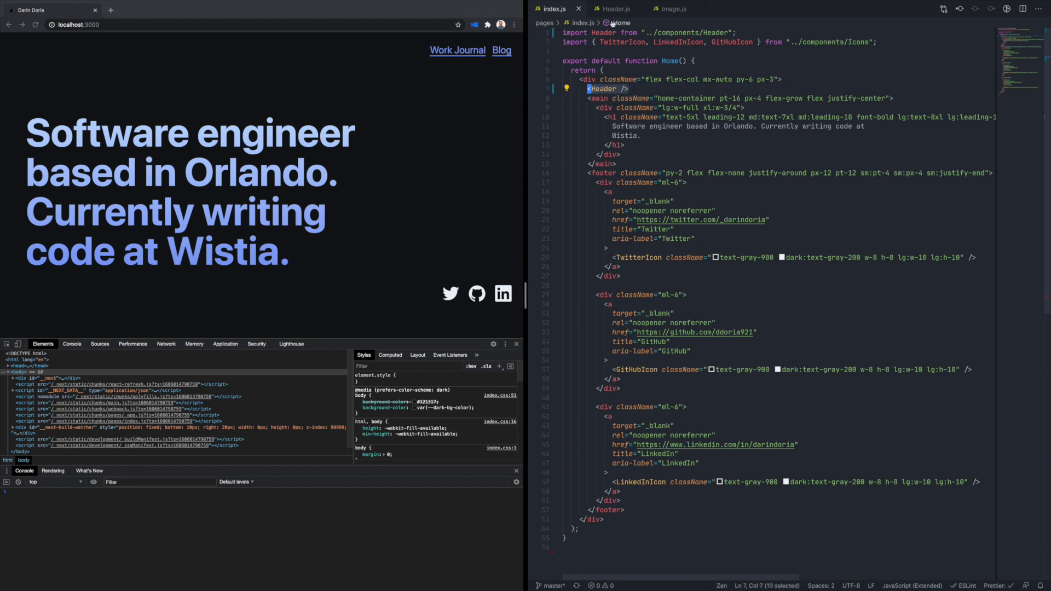
pyautogui.click(616, 8)
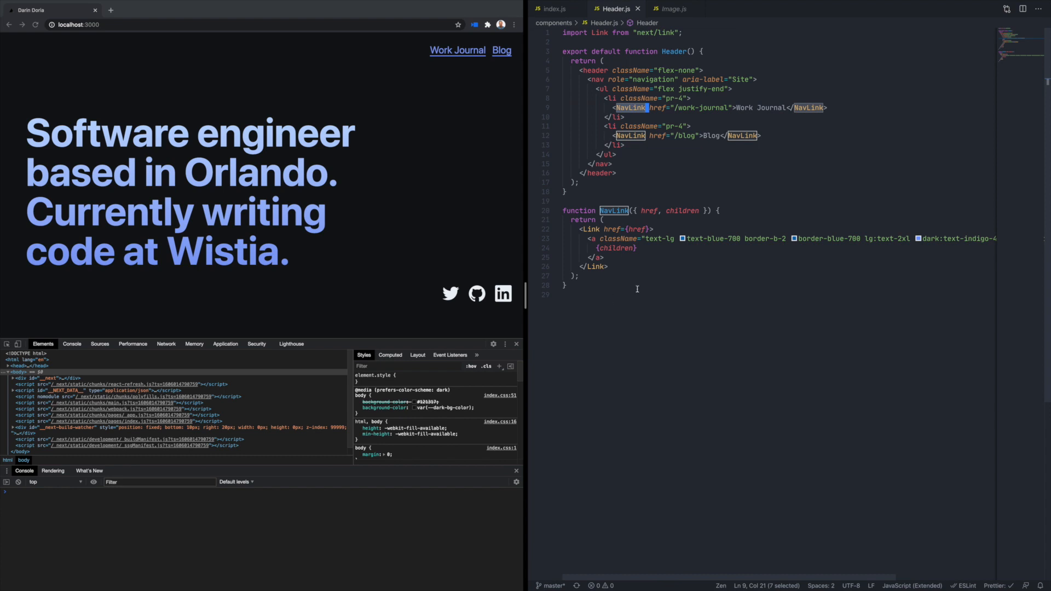
pyautogui.click(610, 266)
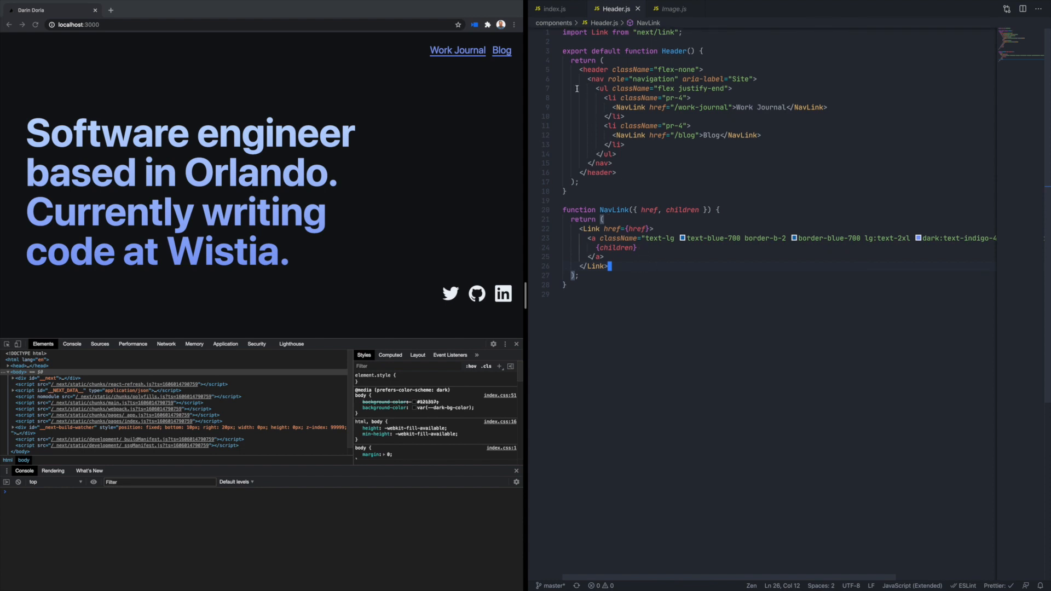
pyautogui.click(554, 8)
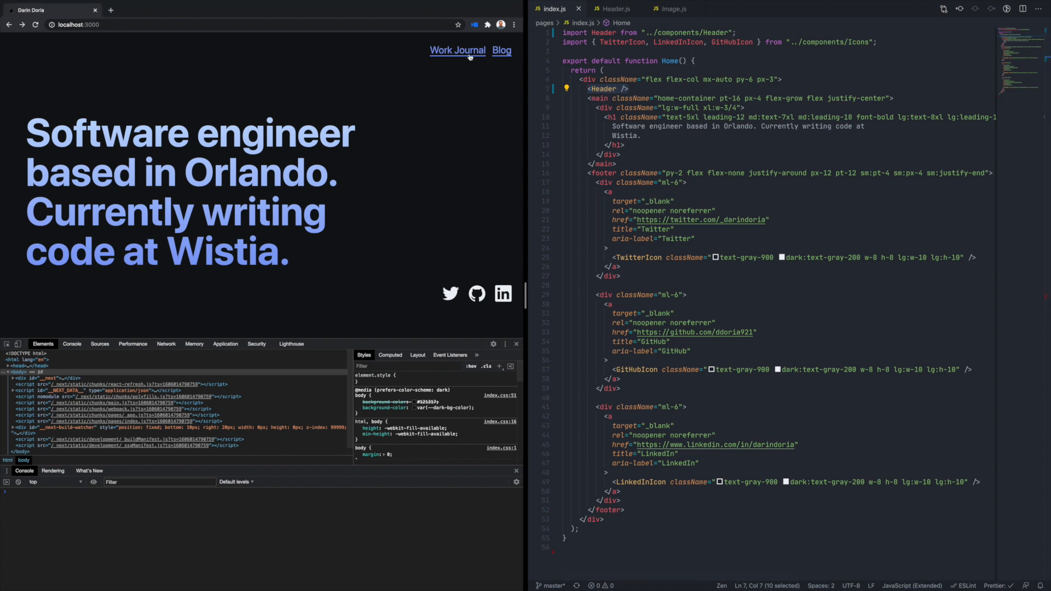
# Step: Import Header in pages/work-journal.js and render <Header /> after the </Head> block
pyautogui.click(457, 49)
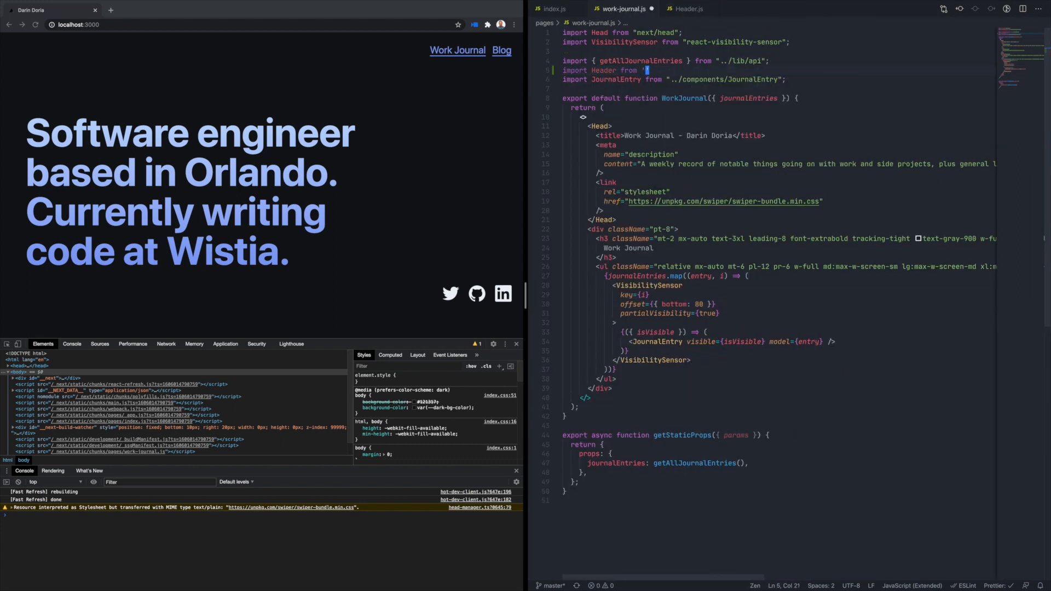
pyautogui.write('Header />')
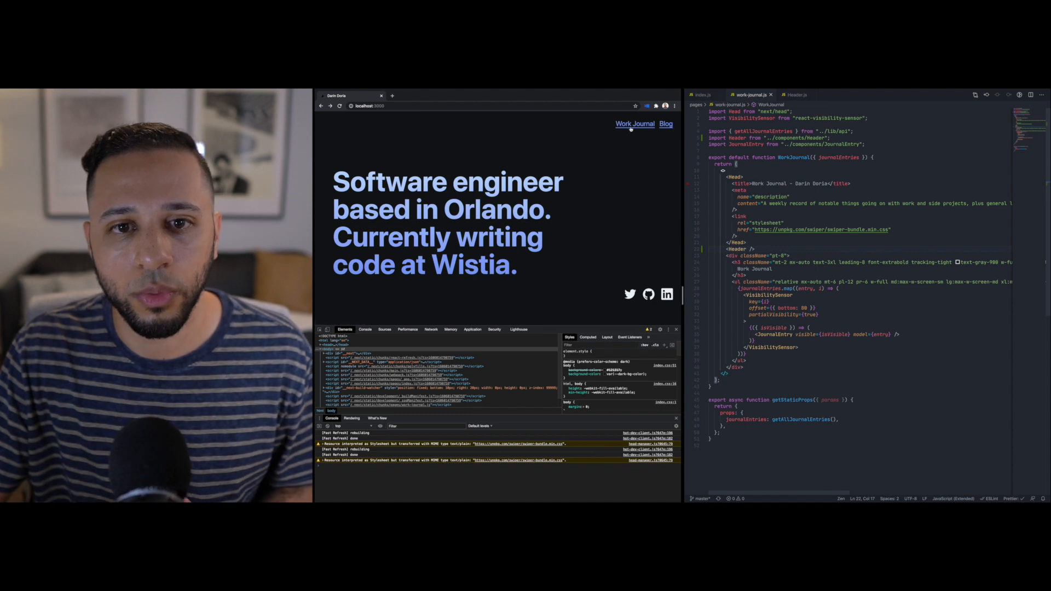
# Step: Inspect the Work Journal link to find the wrapper div's py-6 px-3 padding classes
pyautogui.click(635, 124)
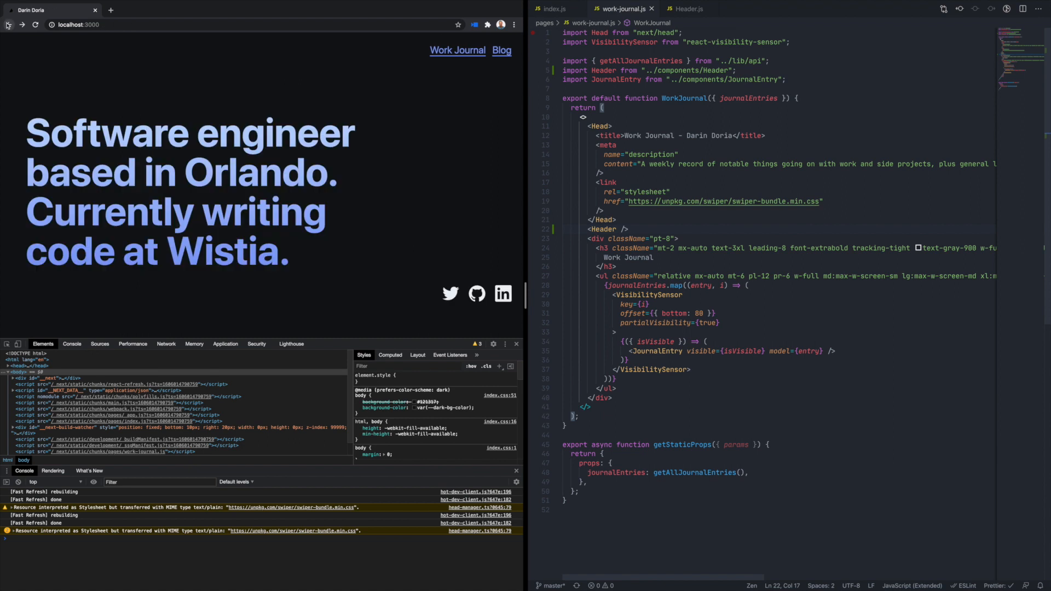
pyautogui.rightClick(458, 50)
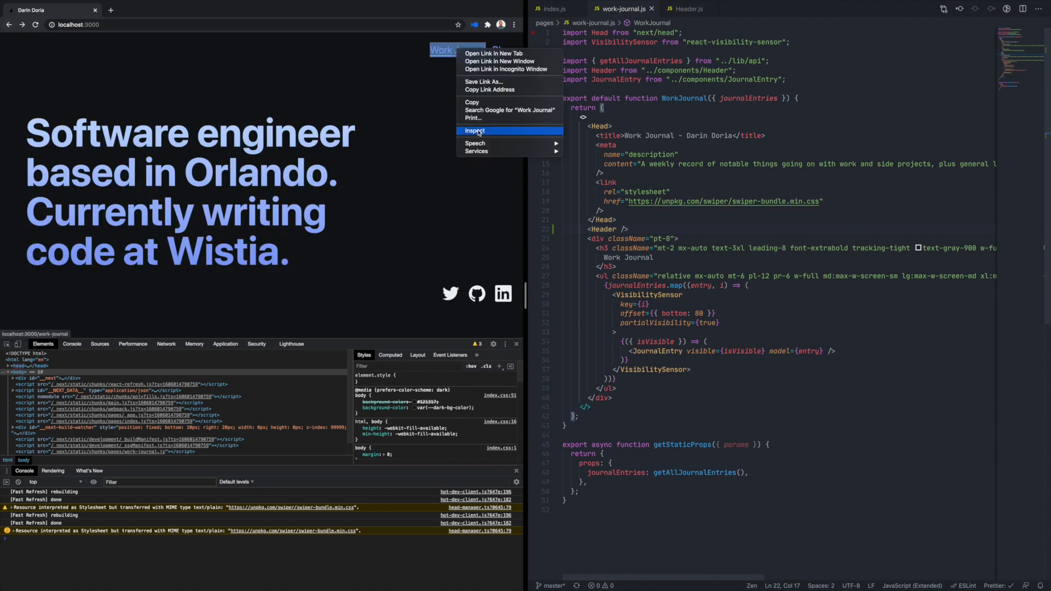
pyautogui.click(474, 130)
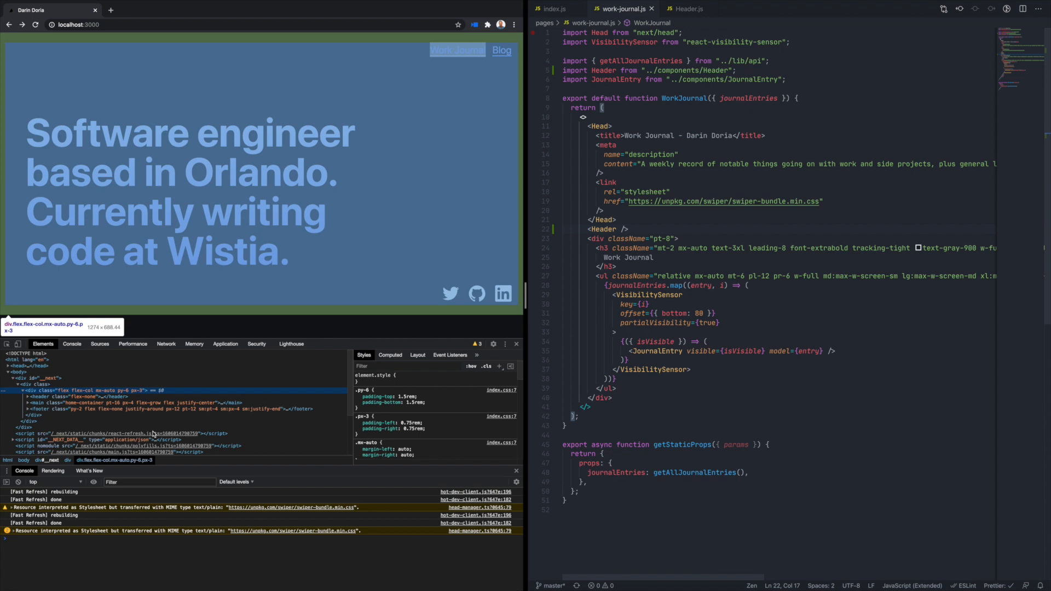
pyautogui.moveTo(161, 391)
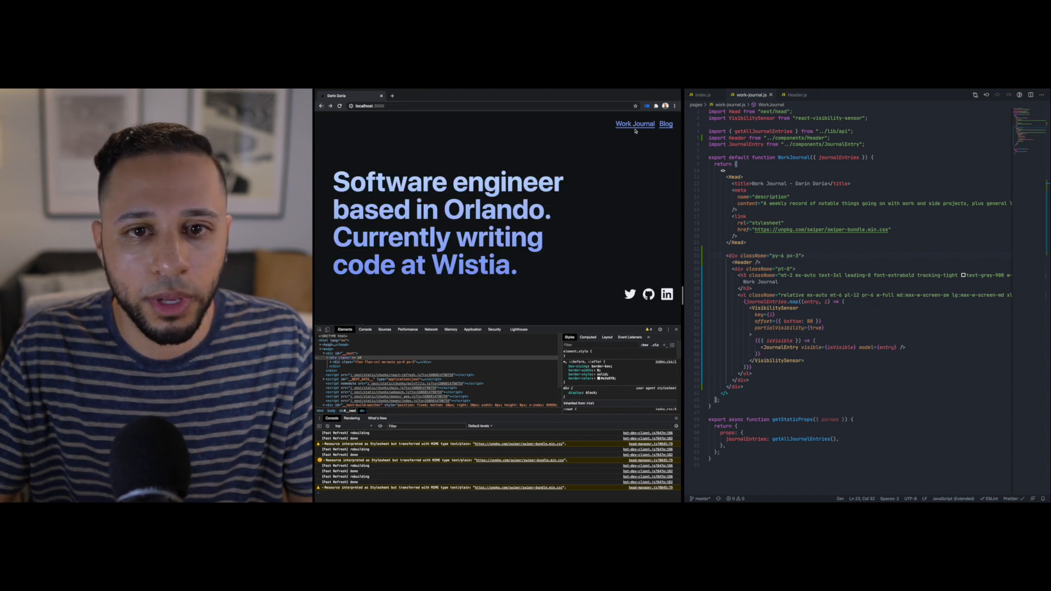
# Step: Give the blog page's outer div className="py-6 px-3", import Header and mark where <Header /> goes
pyautogui.click(634, 124)
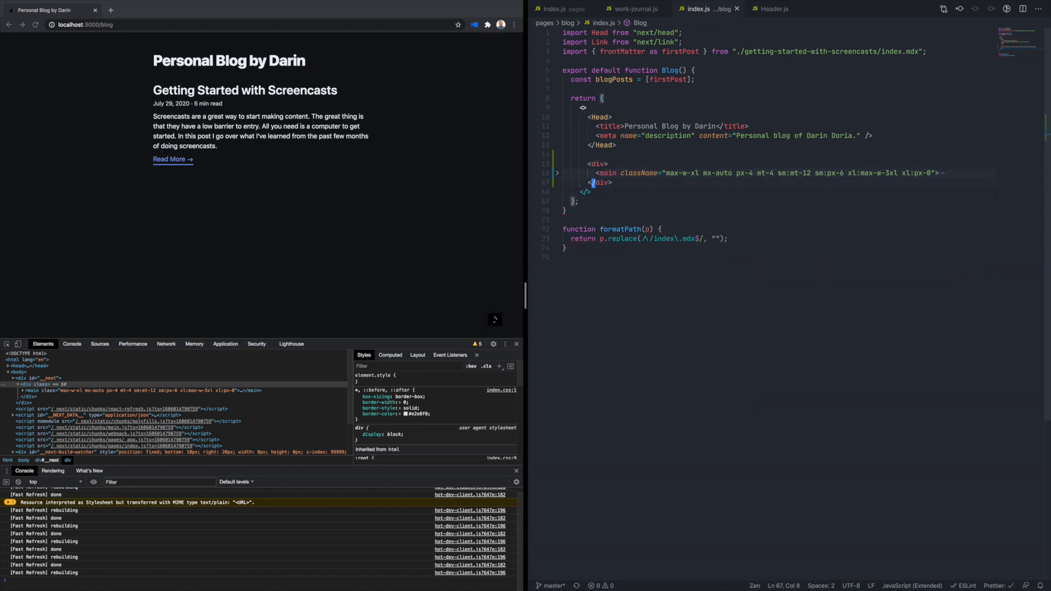
pyautogui.write('className=""')
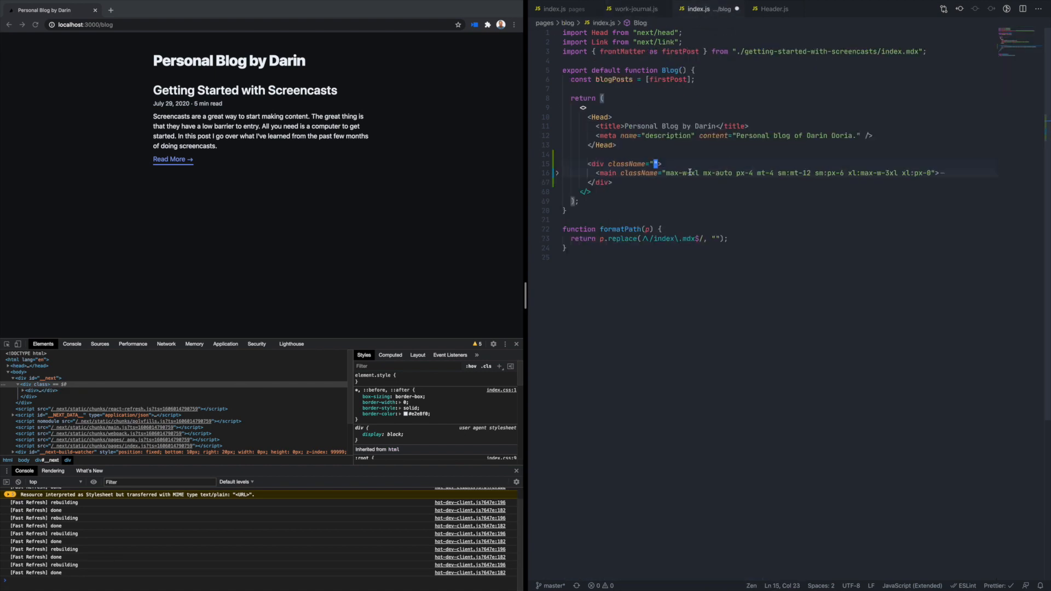
pyautogui.write("import Header from '../../components/Header';")
pyautogui.write('py-6 px-3')
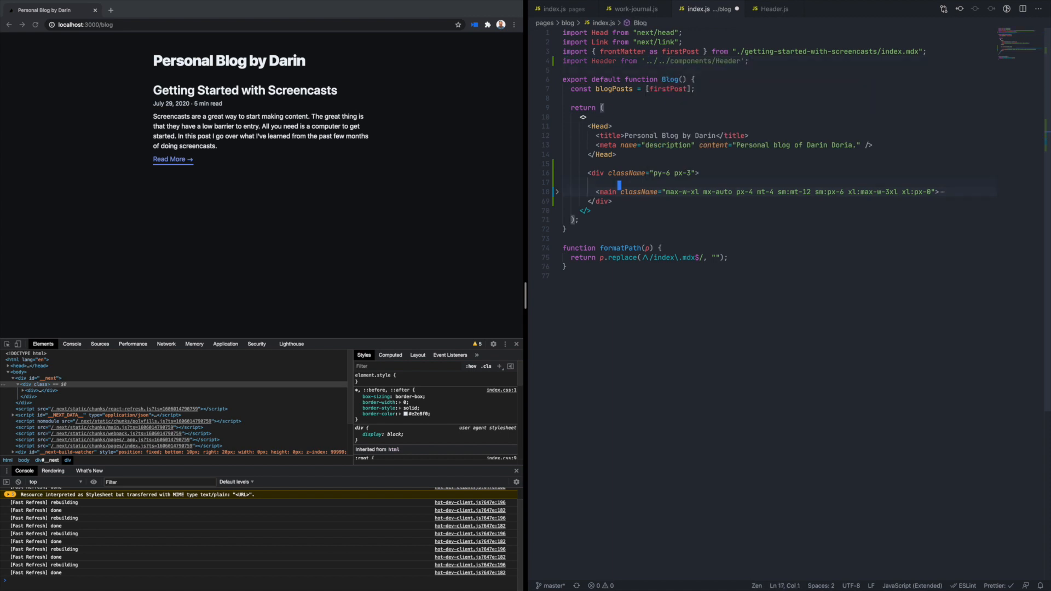
pyautogui.click(458, 49)
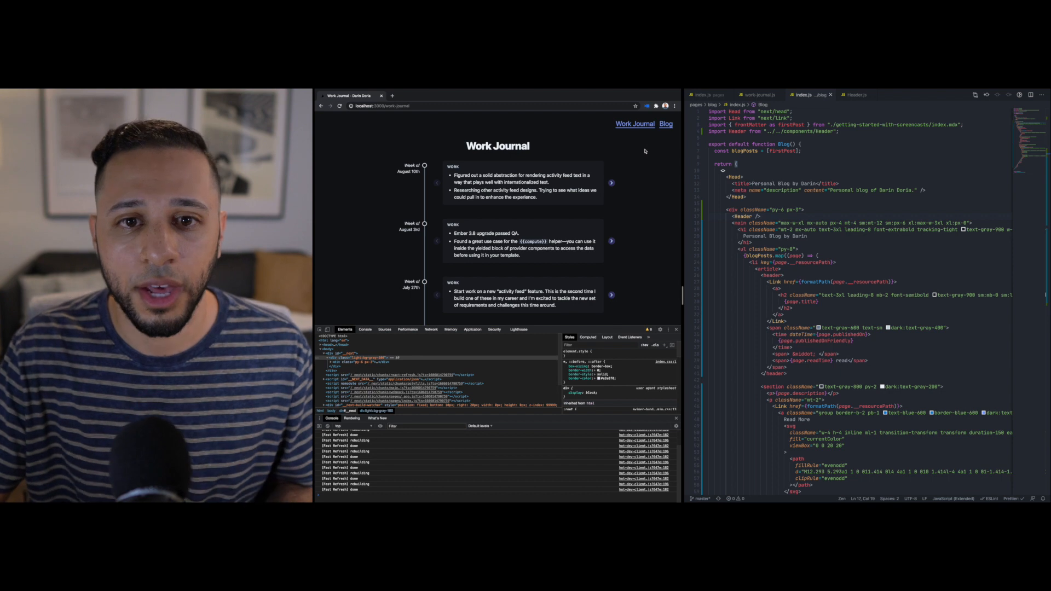
# Step: Verify the header on Blog and Work Journal, then search Google for "nextjs active link class"
pyautogui.click(666, 124)
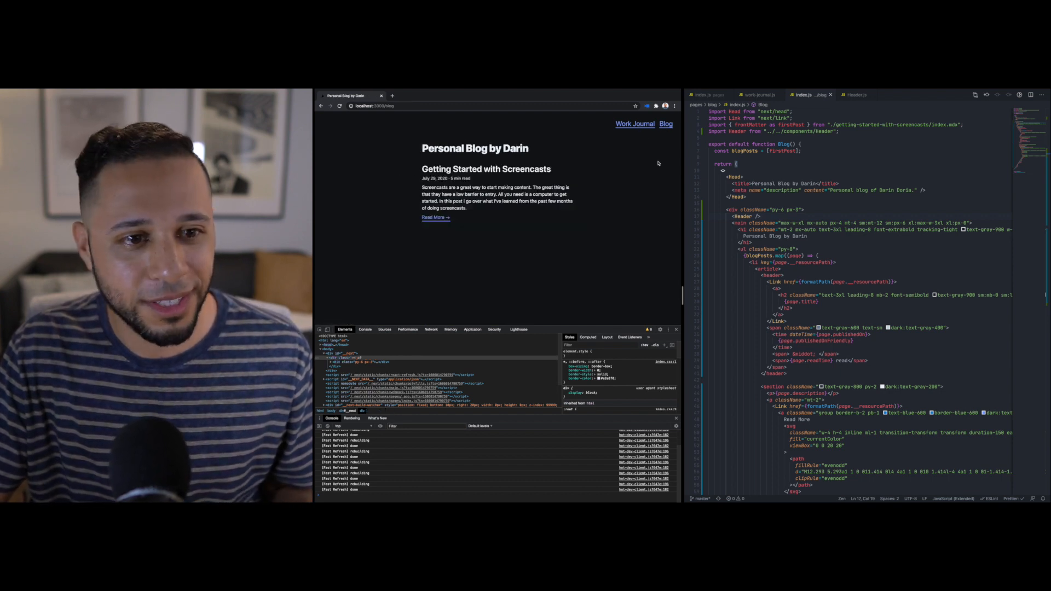
pyautogui.moveTo(634, 124)
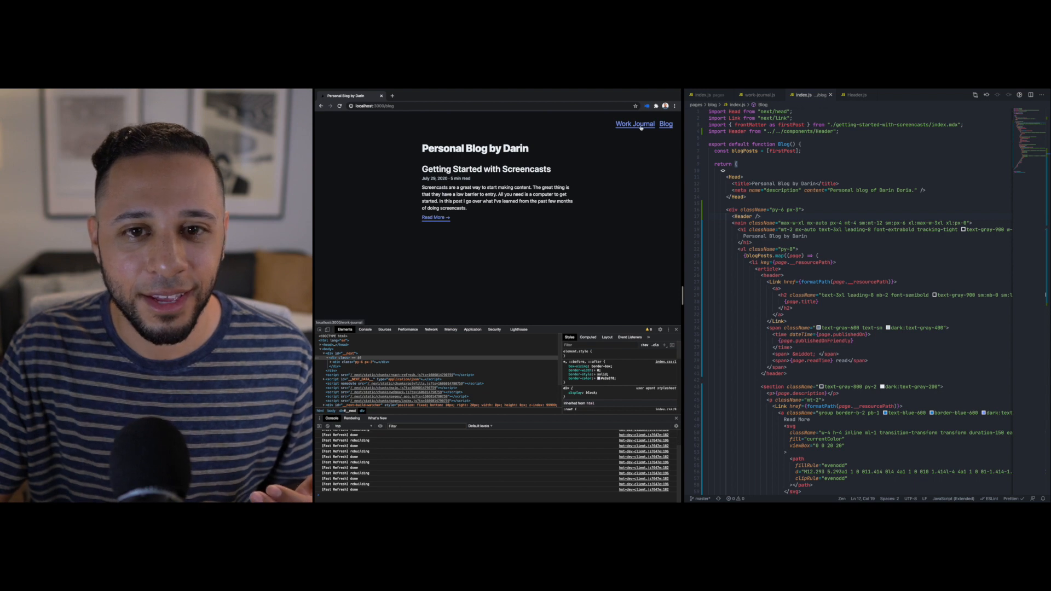
pyautogui.click(634, 124)
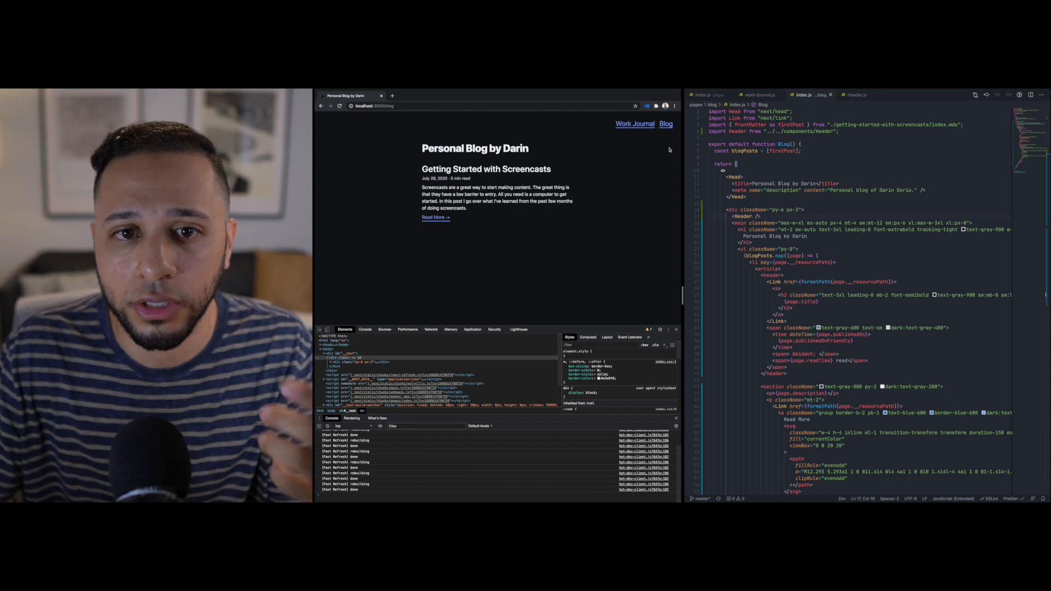
pyautogui.moveTo(635, 124)
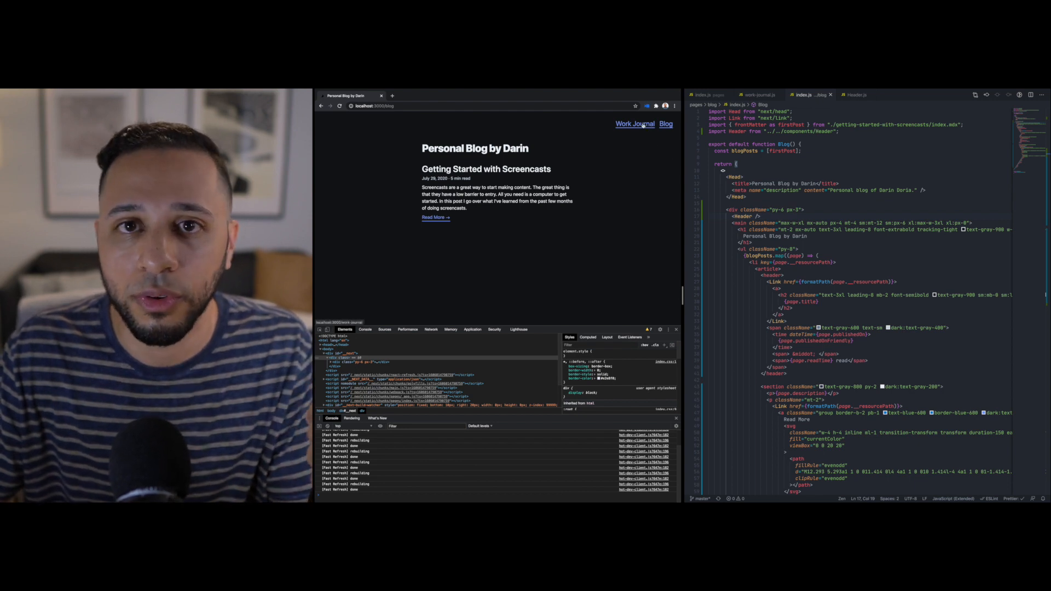
pyautogui.click(634, 124)
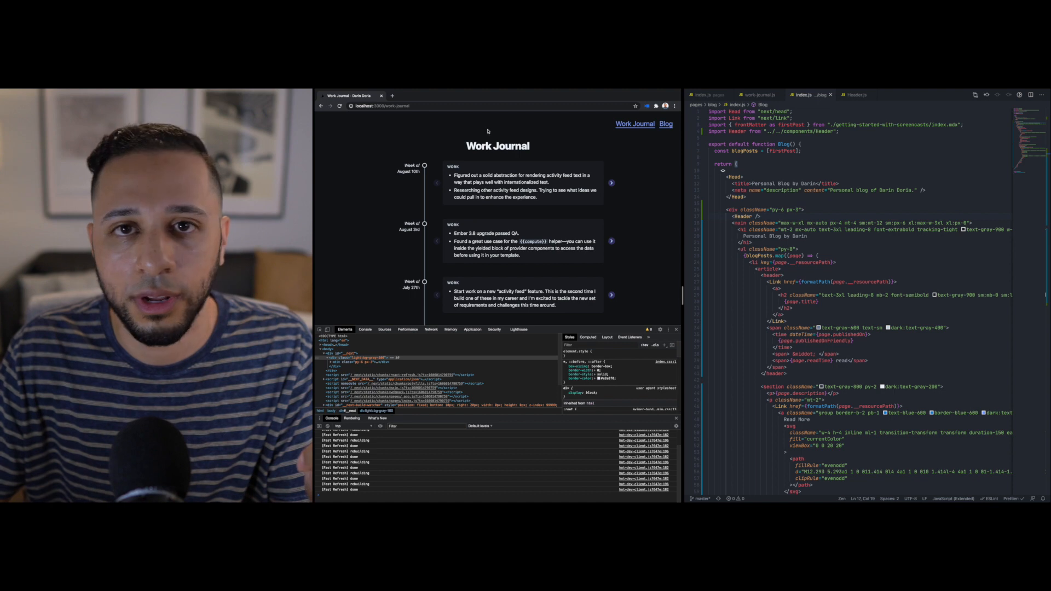
pyautogui.write('nextjs active link class')
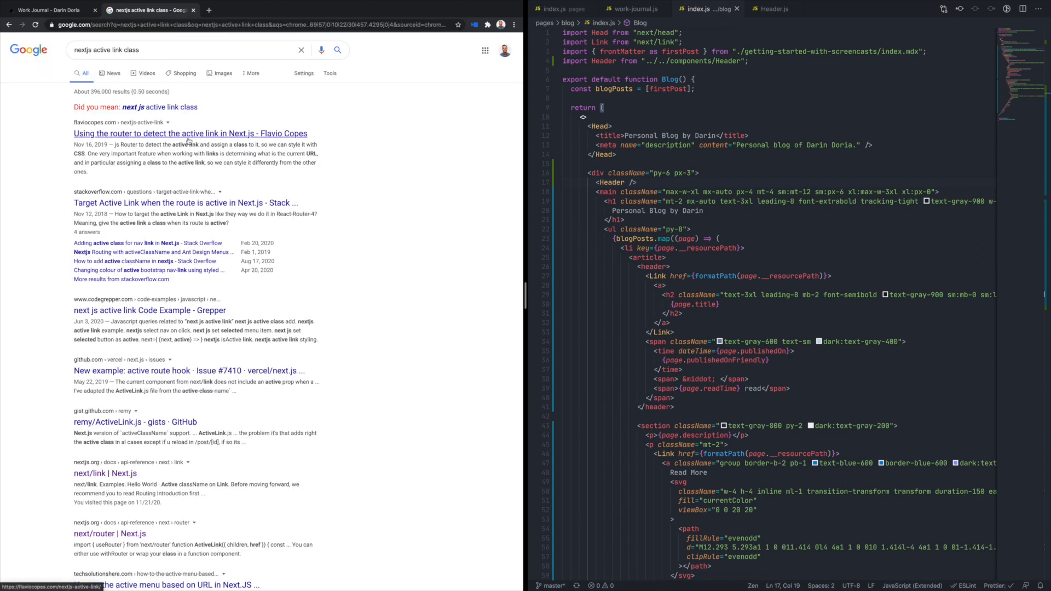
# Step: Skim the next/link and next/router docs, then reach the active-class-name example's components folder
pyautogui.click(134, 422)
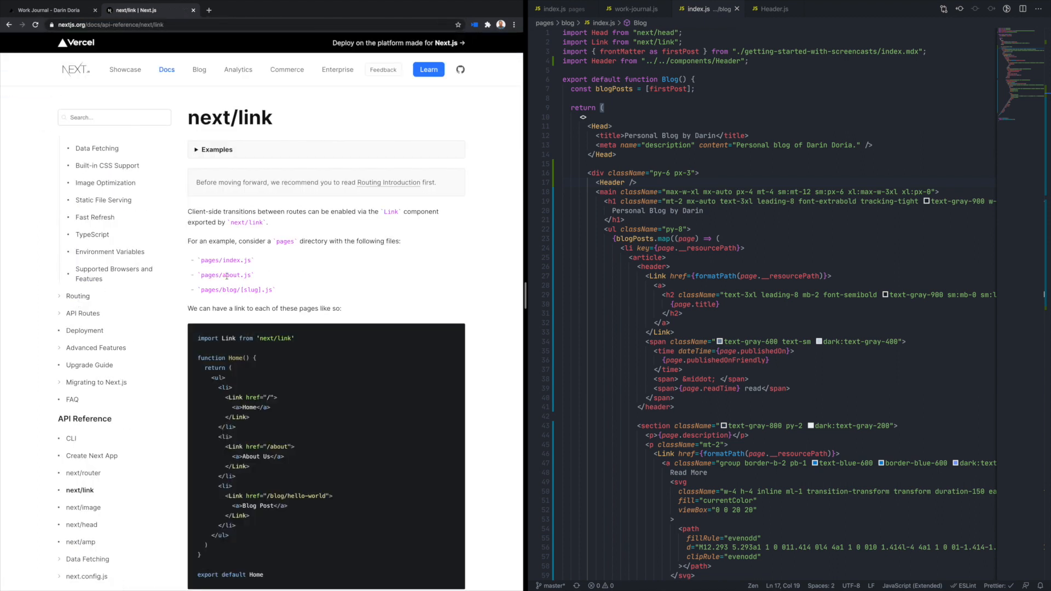
pyautogui.click(83, 473)
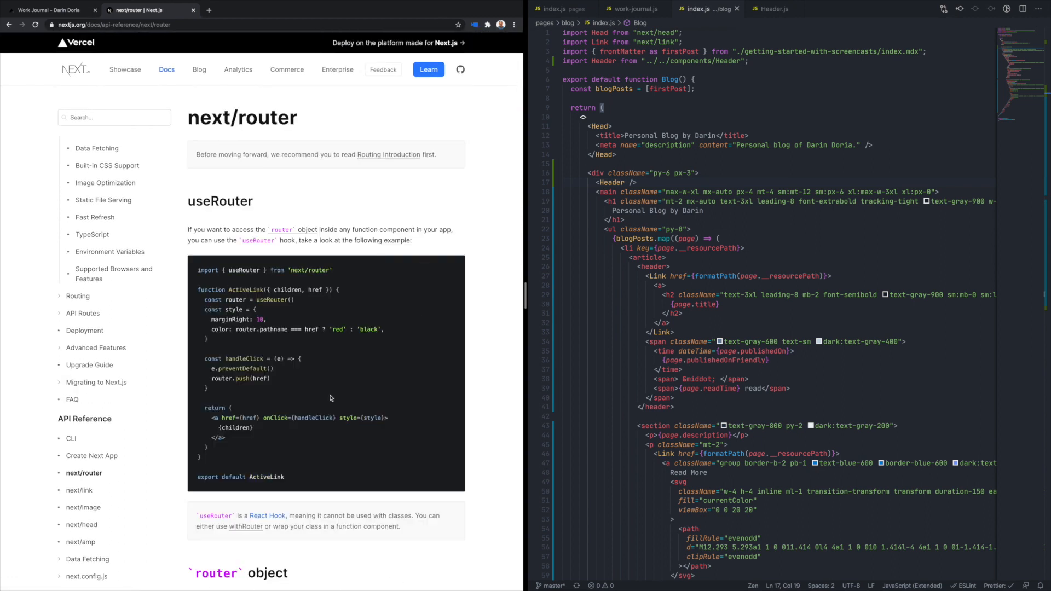
pyautogui.scroll(-3)
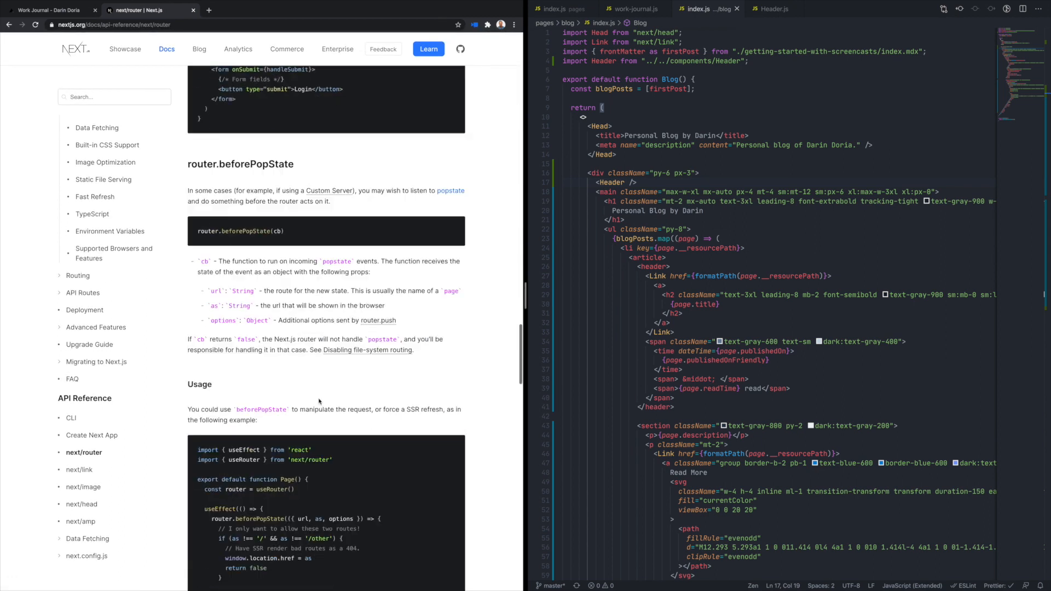
pyautogui.scroll(3)
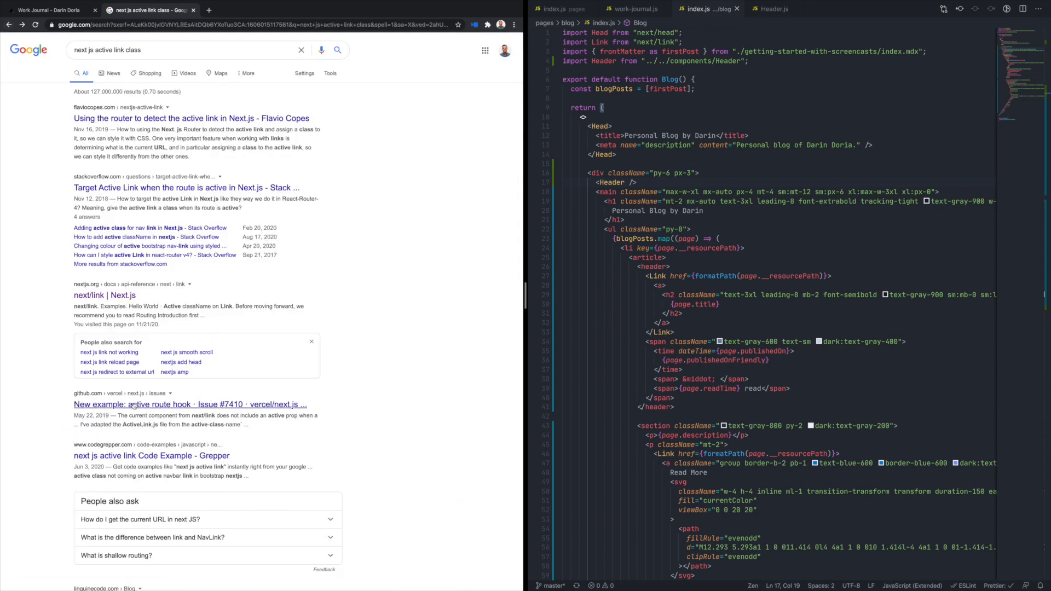
pyautogui.click(190, 404)
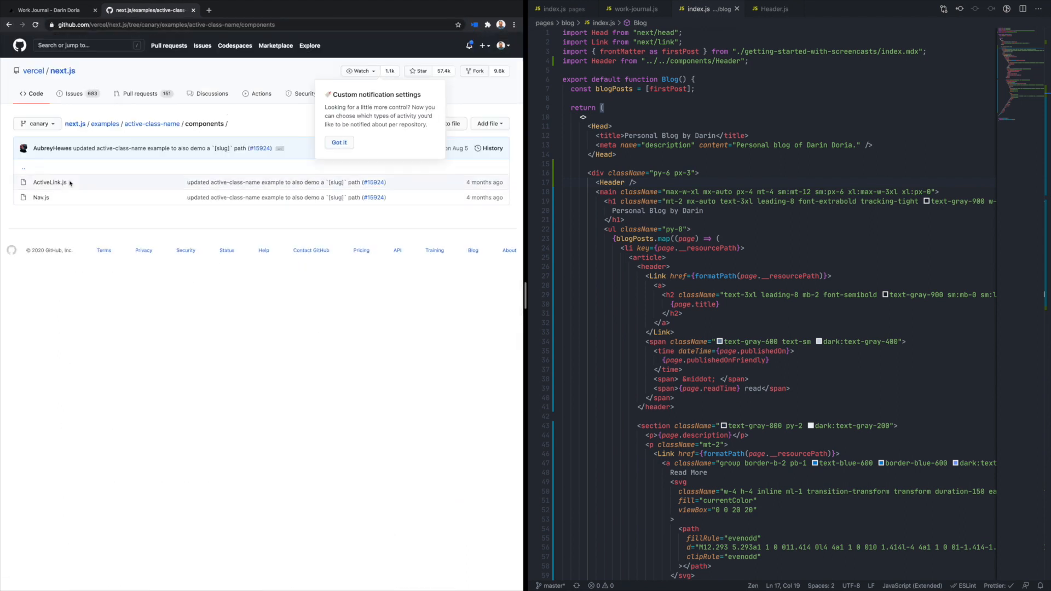
# Step: View the ActiveLink.js source in the example's components folder on GitHub
pyautogui.click(50, 182)
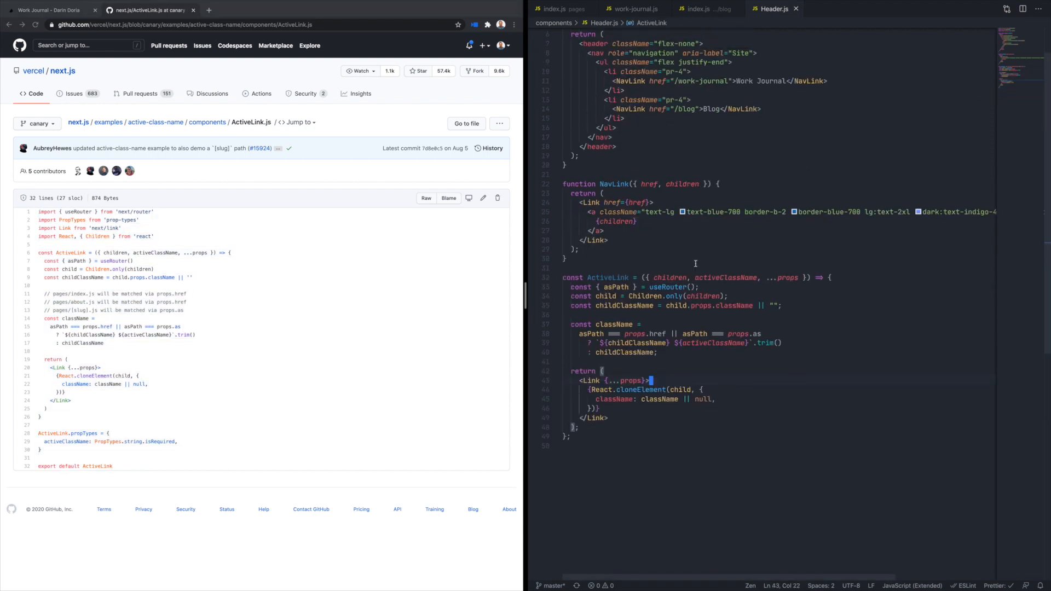
# Step: Rename both Link tags in NavLink to ActiveLink, then view the example's Nav.js source
pyautogui.doubleClick(614, 184)
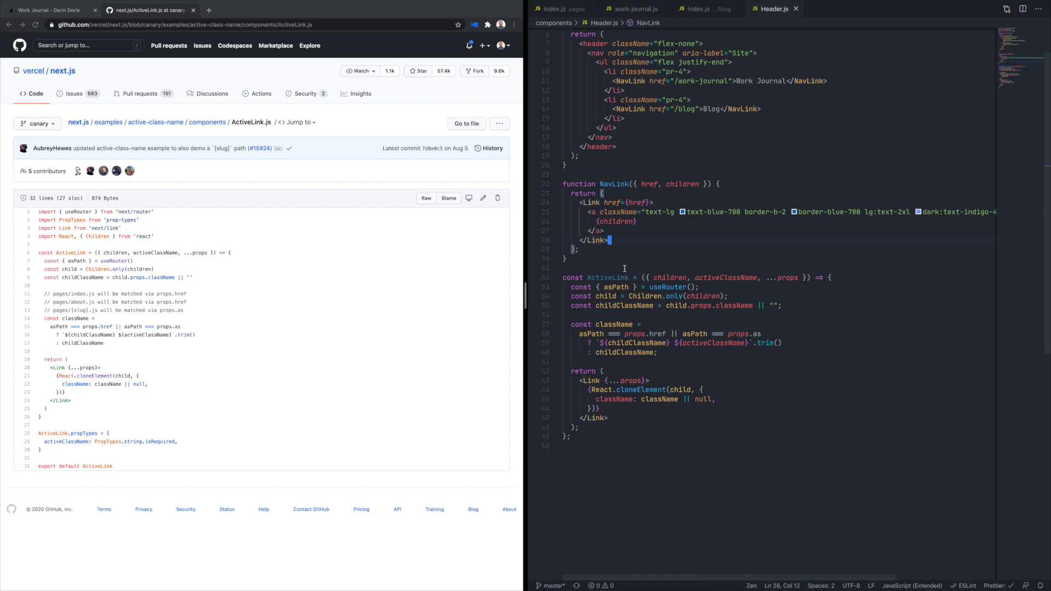
pyautogui.doubleClick(607, 277)
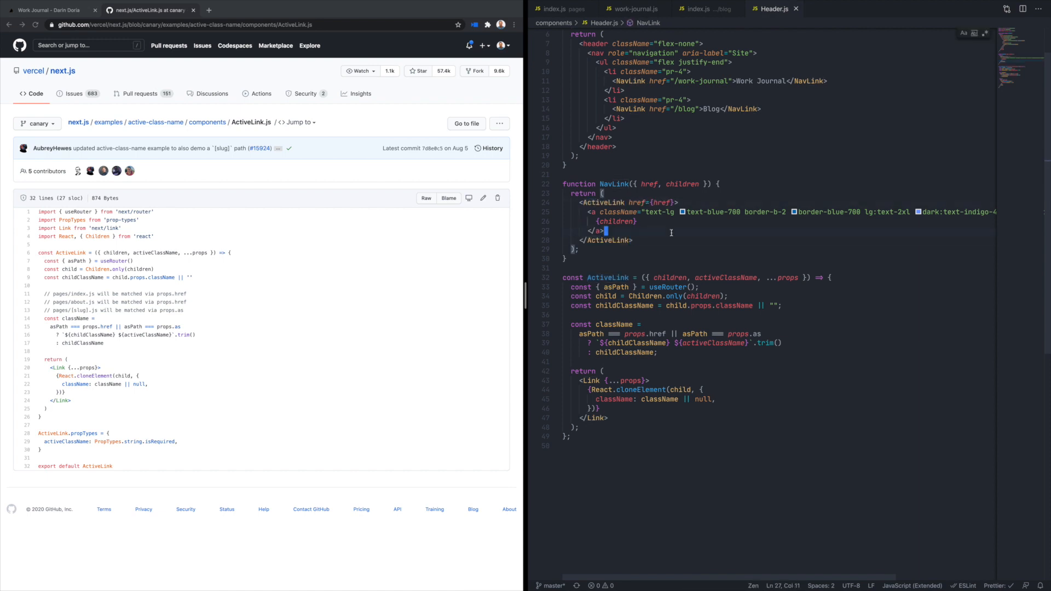
pyautogui.click(207, 121)
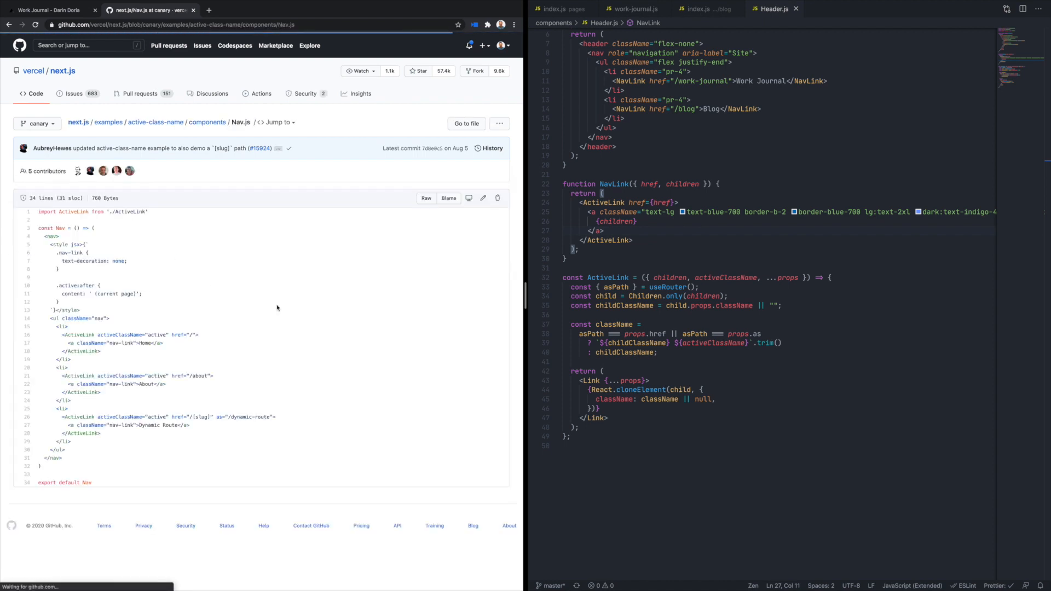
pyautogui.moveTo(321, 414)
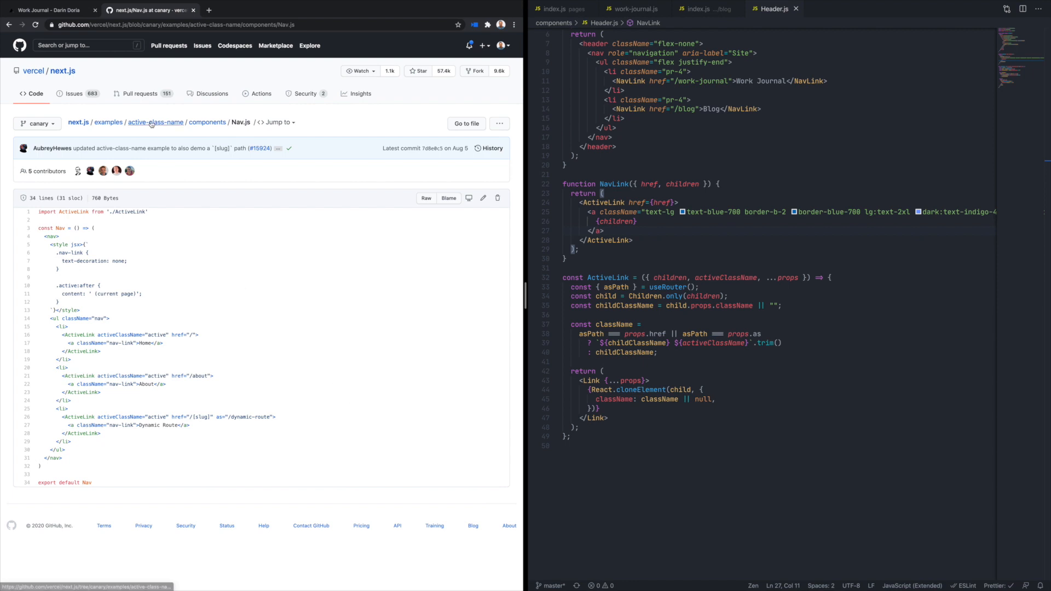
pyautogui.moveTo(232, 280)
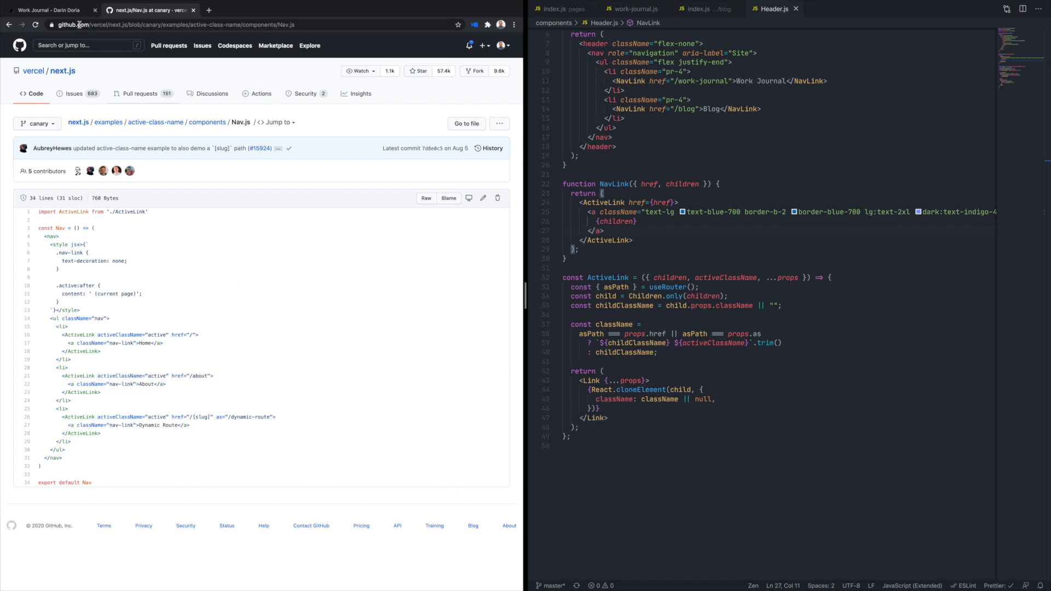
# Step: Add activeClassName="text-blue-900 border-blue-900 dark:text-indigo-600 dark:border-indigo-600" to ActiveLink and save
pyautogui.click(47, 10)
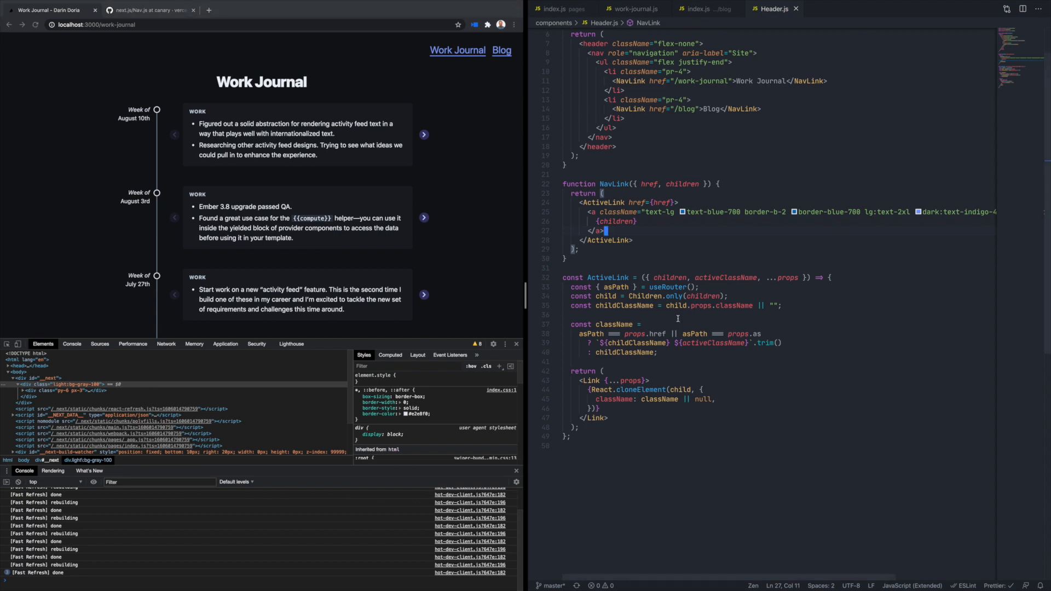
pyautogui.write('activeClassName=""')
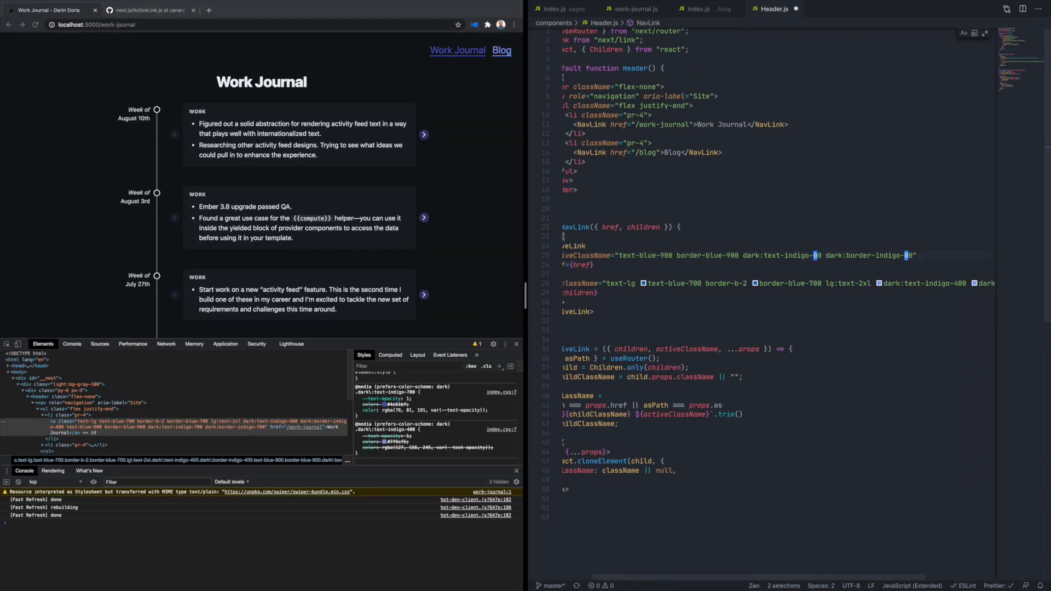
pyautogui.write('600')
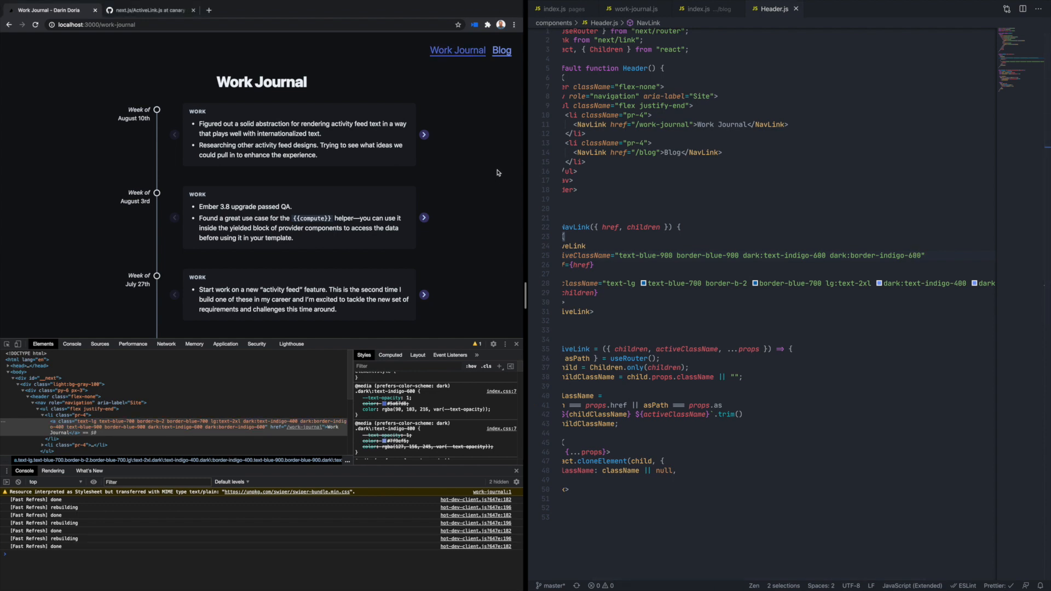
pyautogui.moveTo(458, 50)
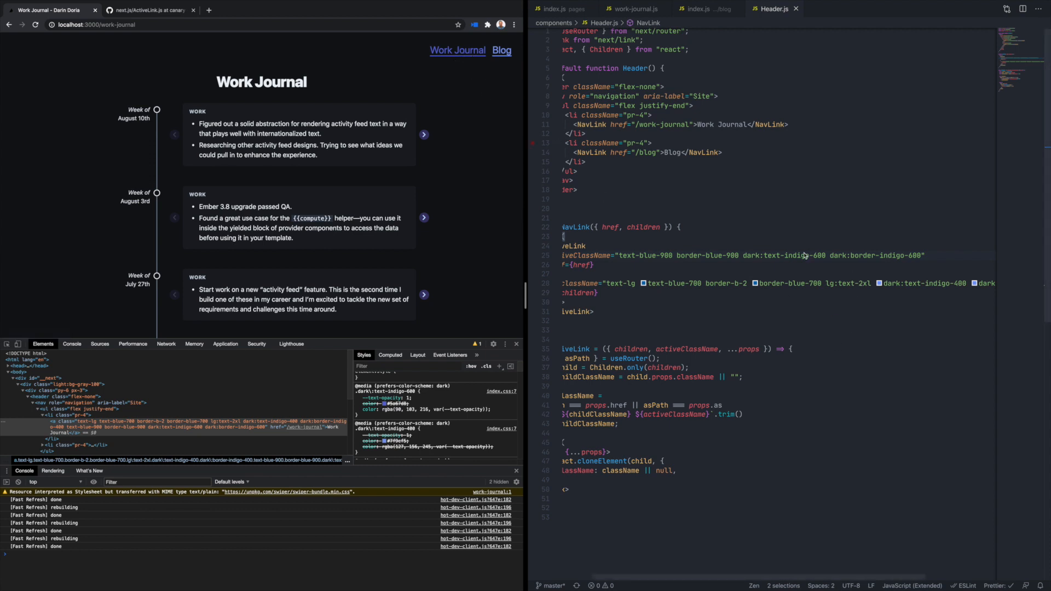
pyautogui.moveTo(808, 269)
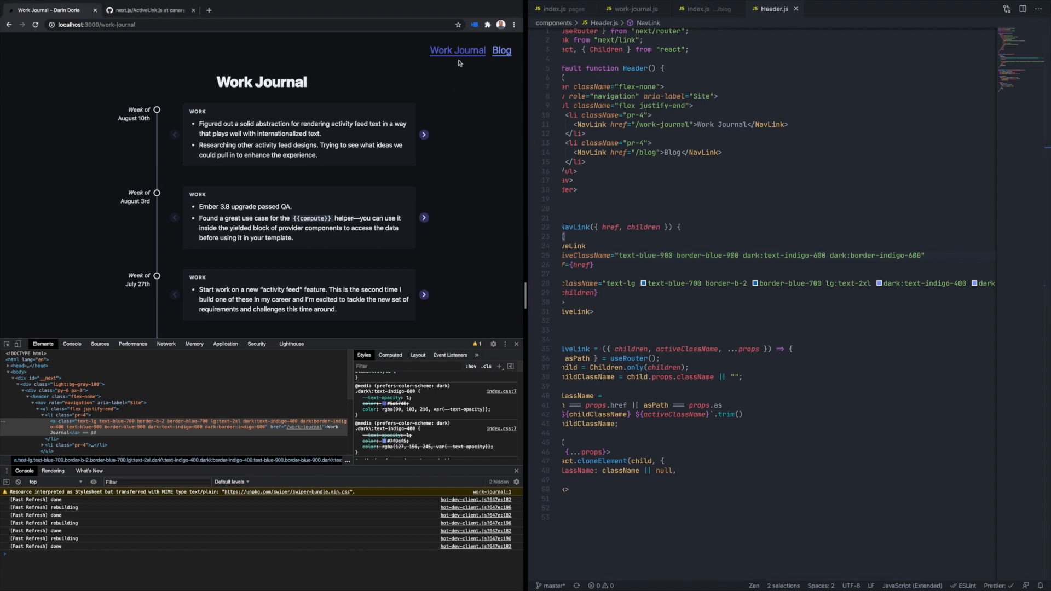
pyautogui.moveTo(294, 423)
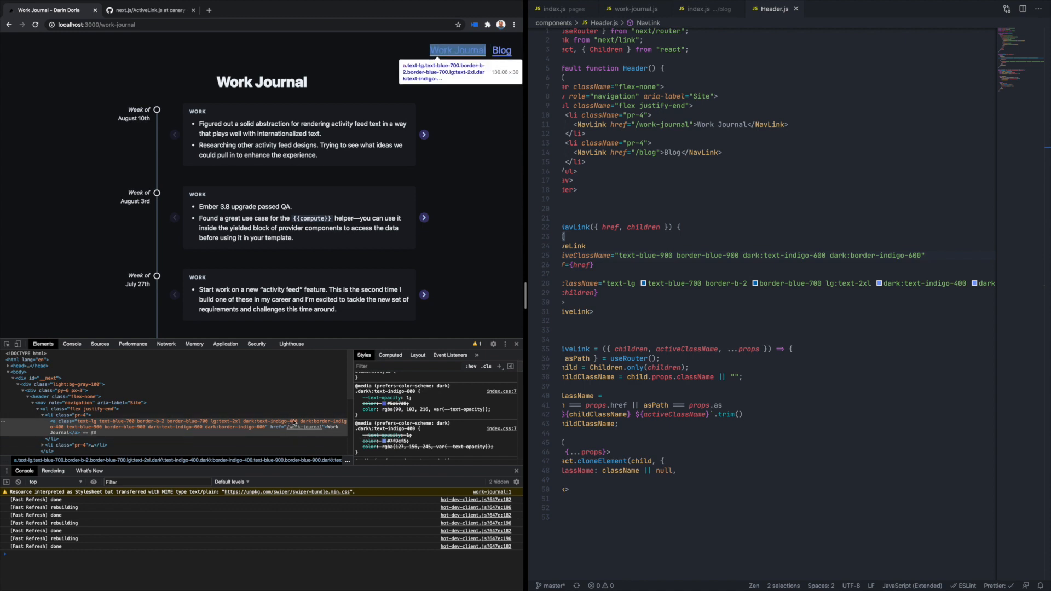
pyautogui.click(502, 49)
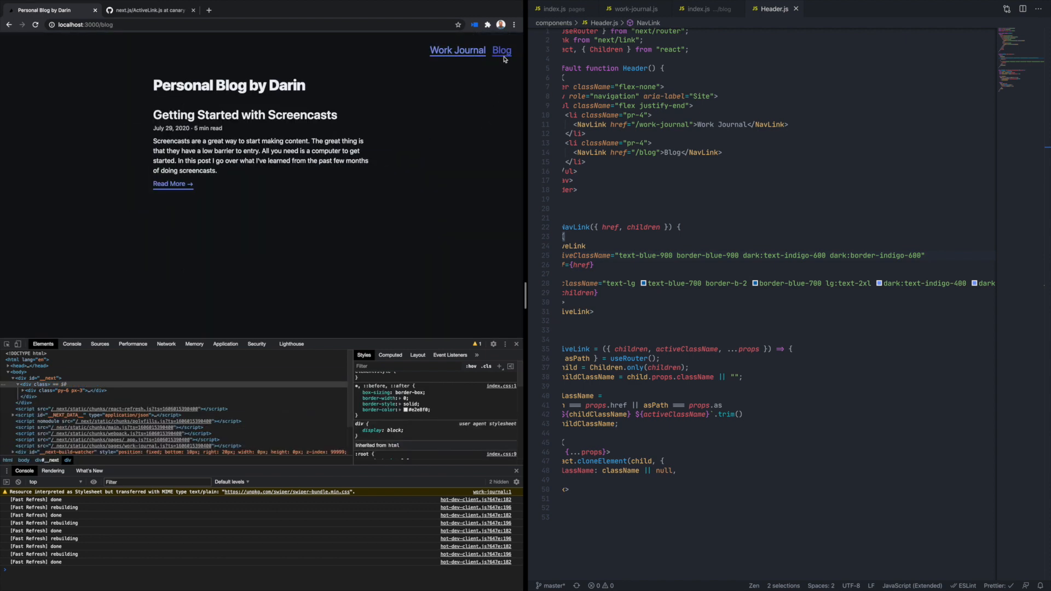
pyautogui.moveTo(503, 56)
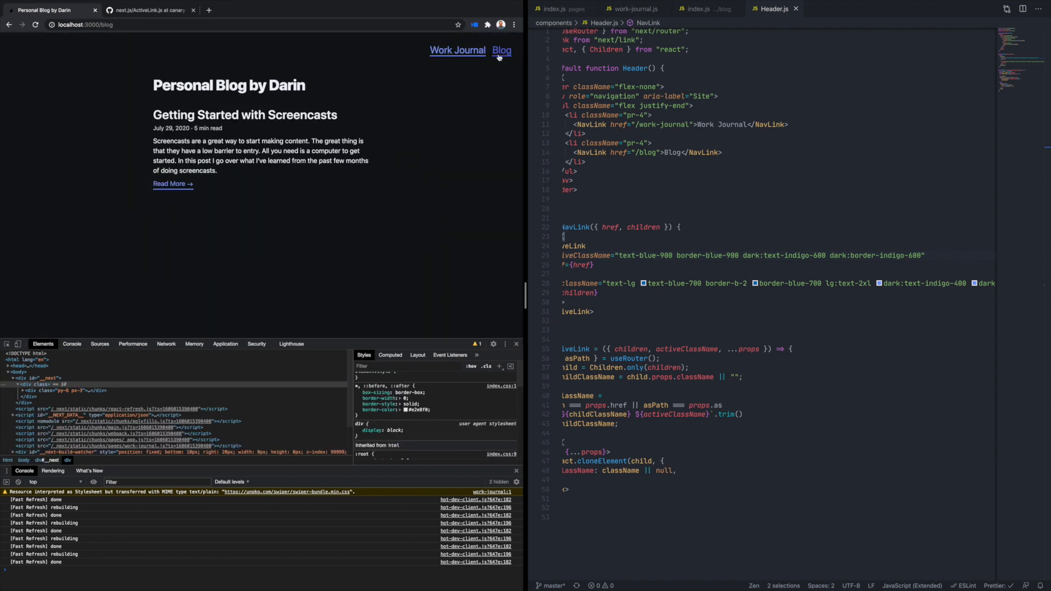
pyautogui.moveTo(470, 59)
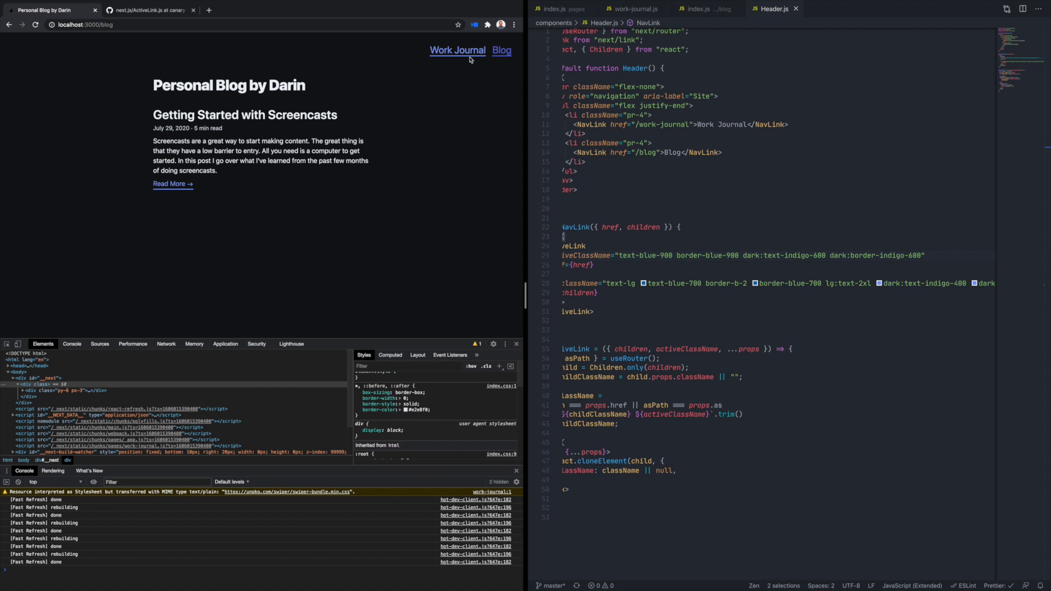
pyautogui.click(458, 49)
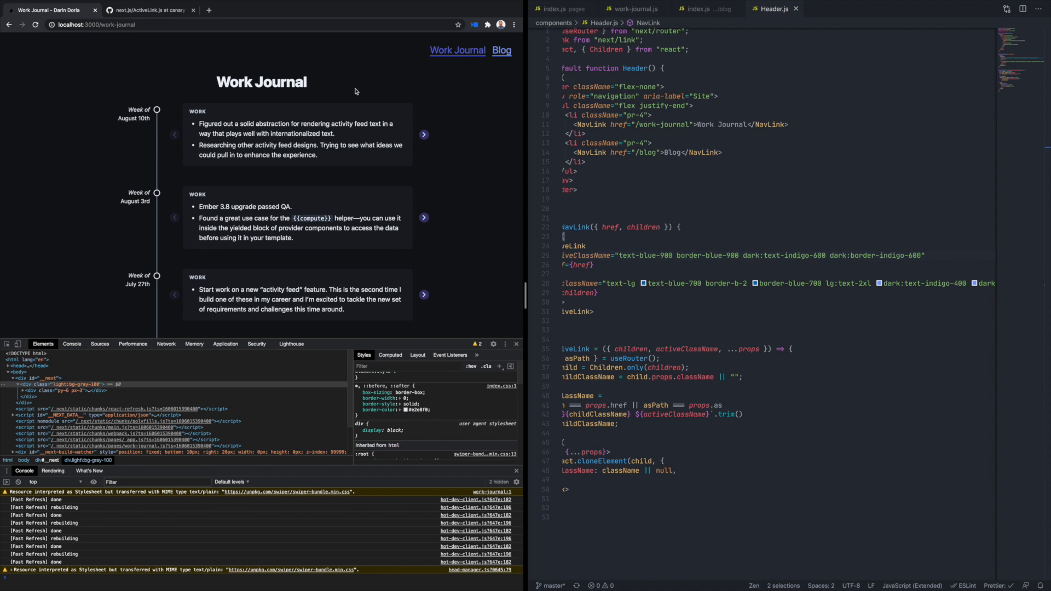
pyautogui.moveTo(149, 72)
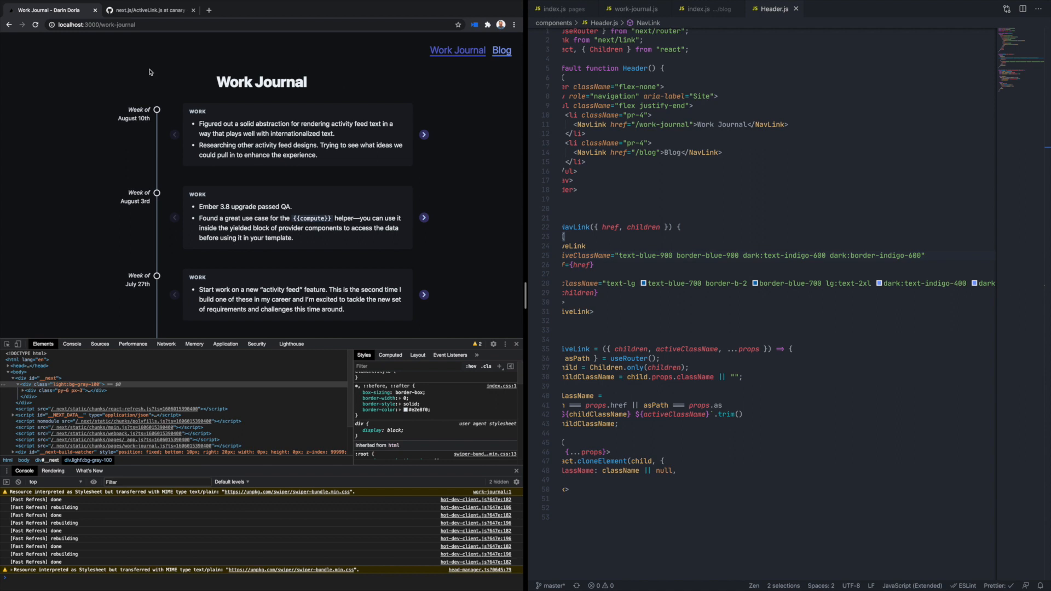
pyautogui.moveTo(52, 61)
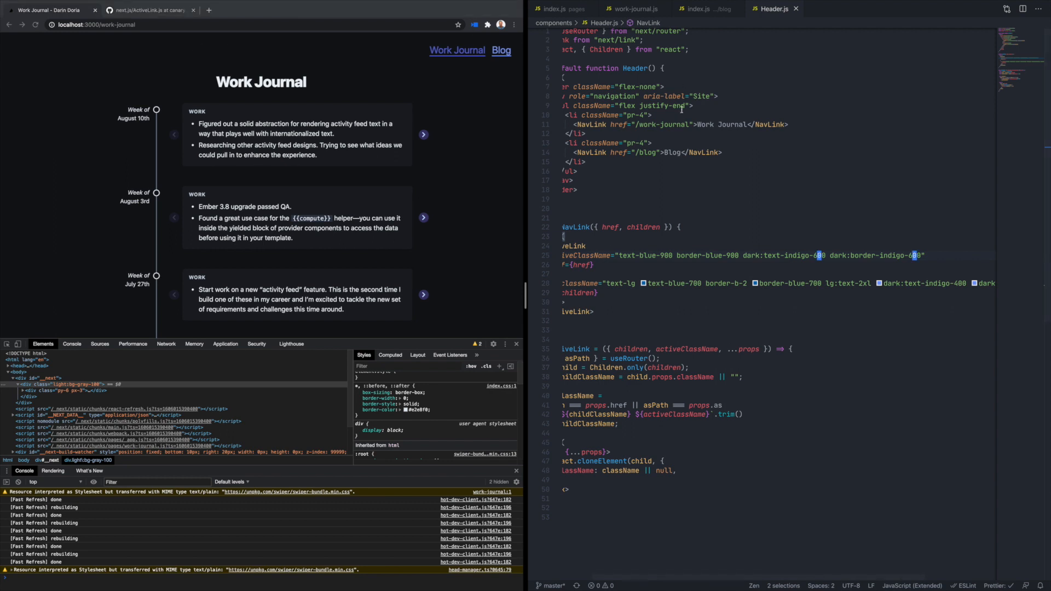
pyautogui.moveTo(680, 107)
pyautogui.write('<NavLink href="/"></NavLink>')
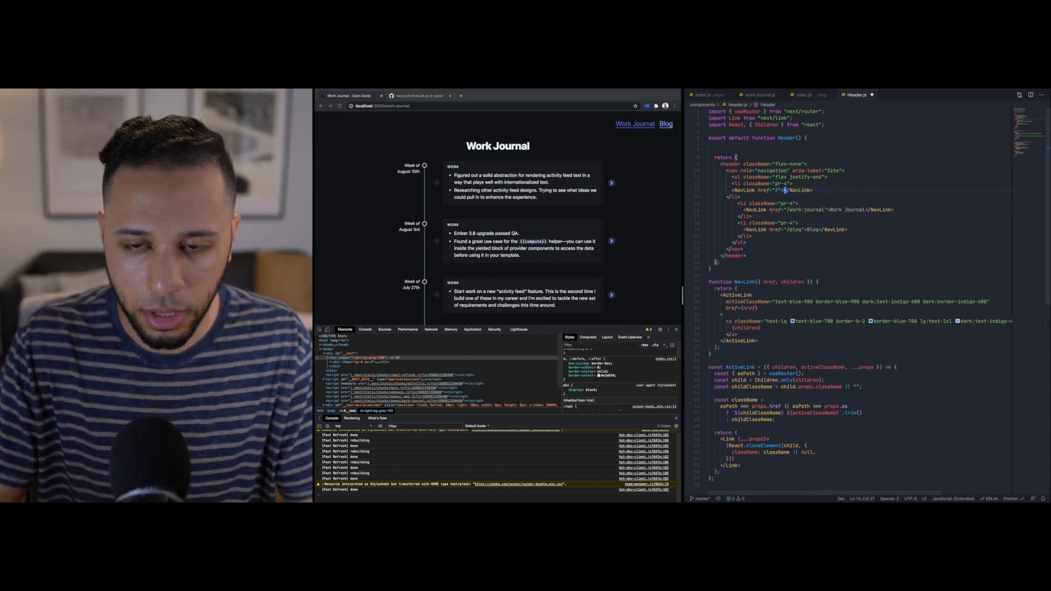
# Step: Add an <li> with <NavLink href="/">Home</NavLink> to the header list
pyautogui.write('Home')
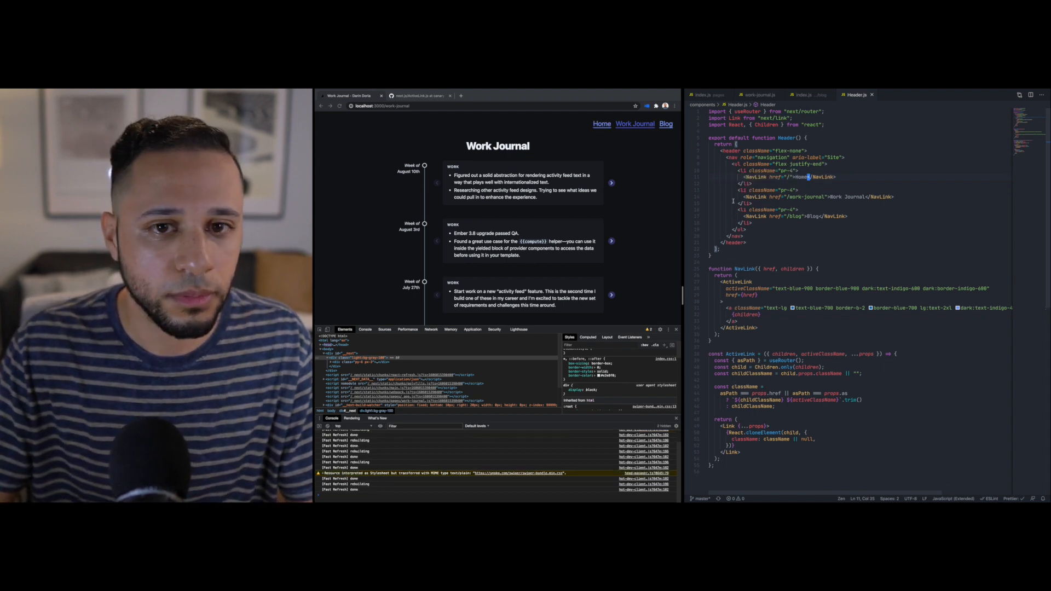
pyautogui.click(601, 124)
pyautogui.write('const {} = useRouter();')
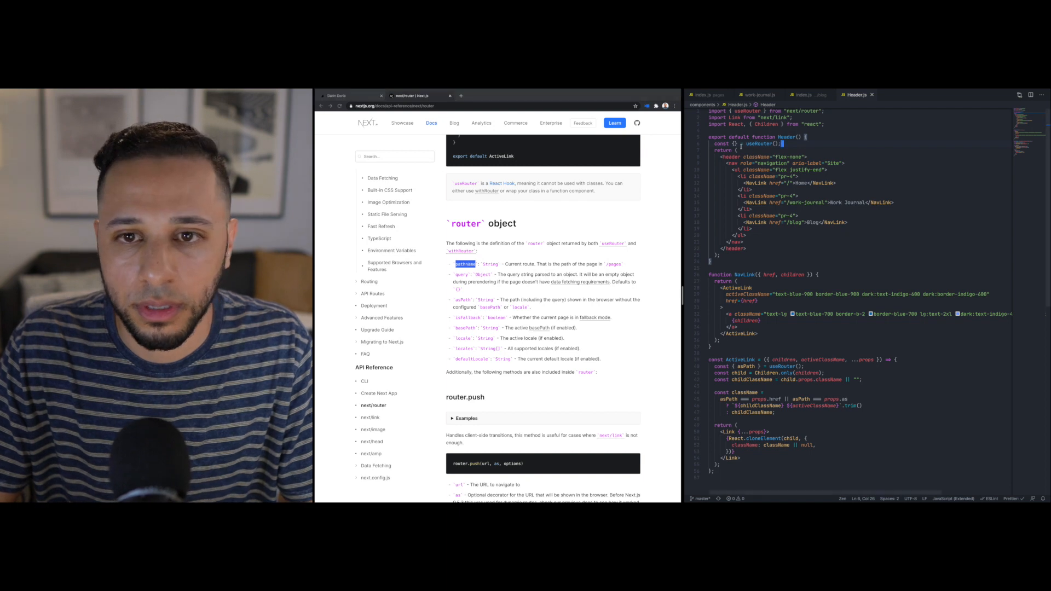
# Step: Destructure pathname from useRouter, define isOnHome = pathname === "/", and wrap the Home link in {!isOnHome && (...)}
pyautogui.write('pathname')
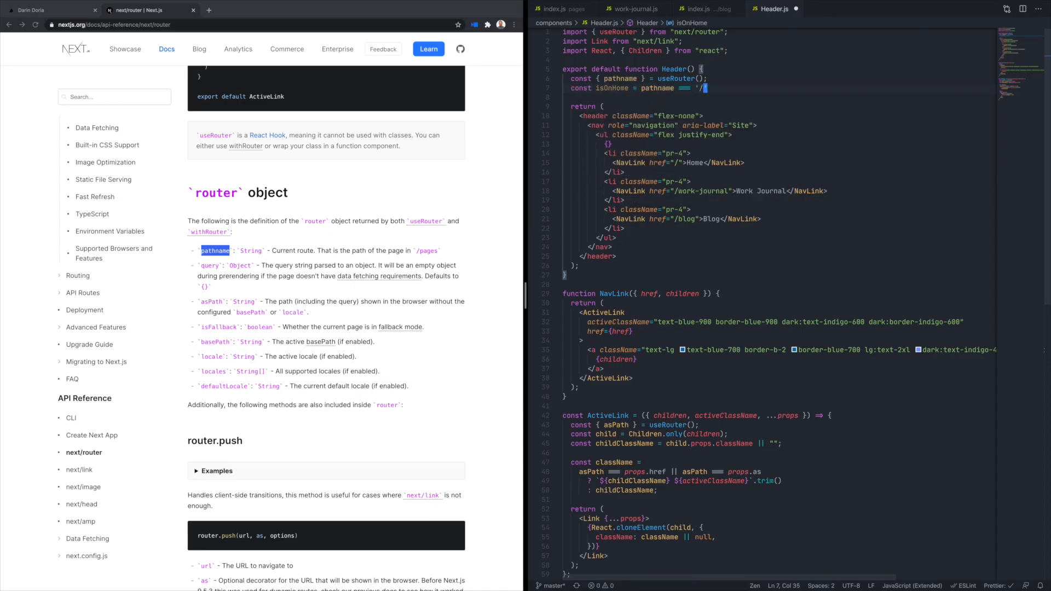
pyautogui.write('{isOnHome && (')
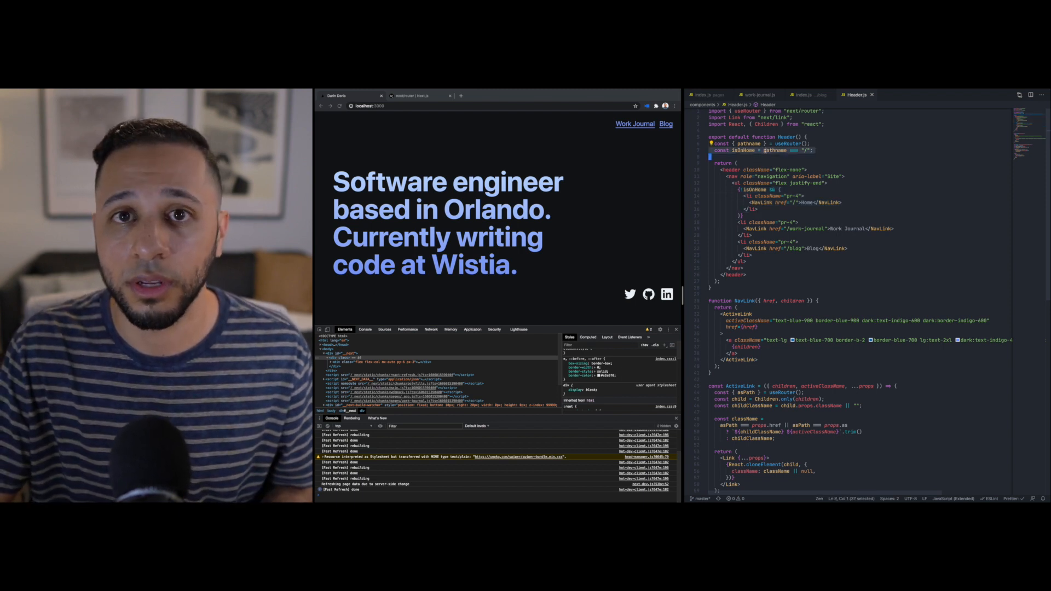
# Step: Navigate Work Journal, Blog, homepage and Work Journal again to confirm Home hides only on the homepage
pyautogui.click(635, 124)
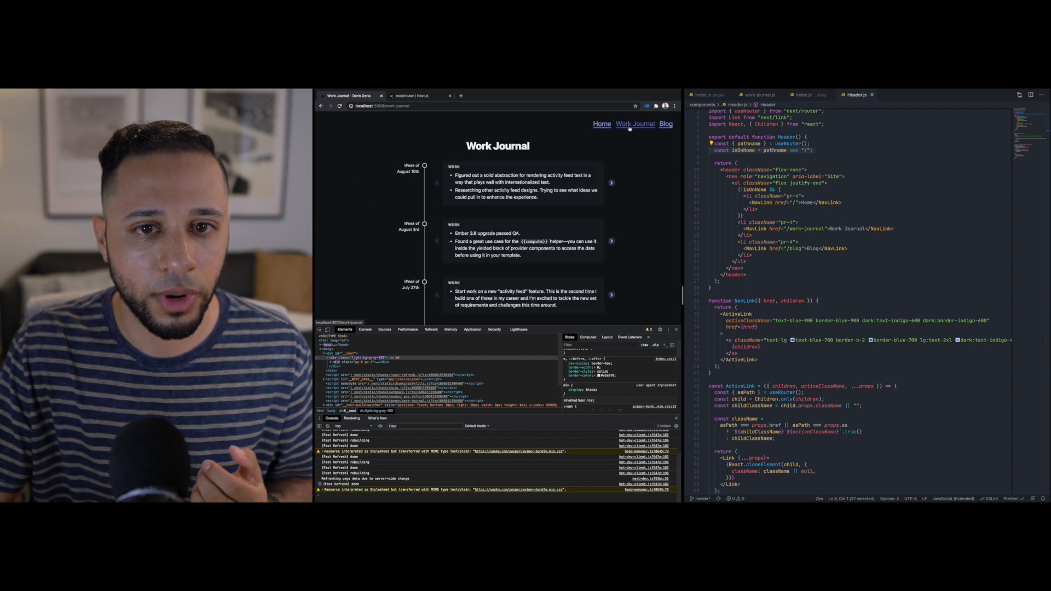
pyautogui.click(666, 124)
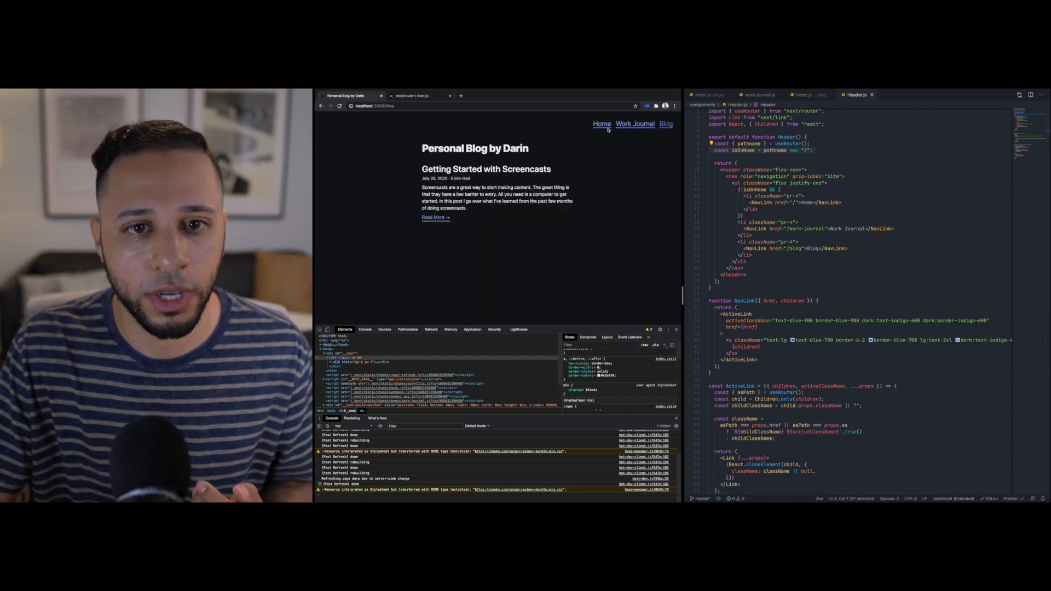
pyautogui.click(602, 124)
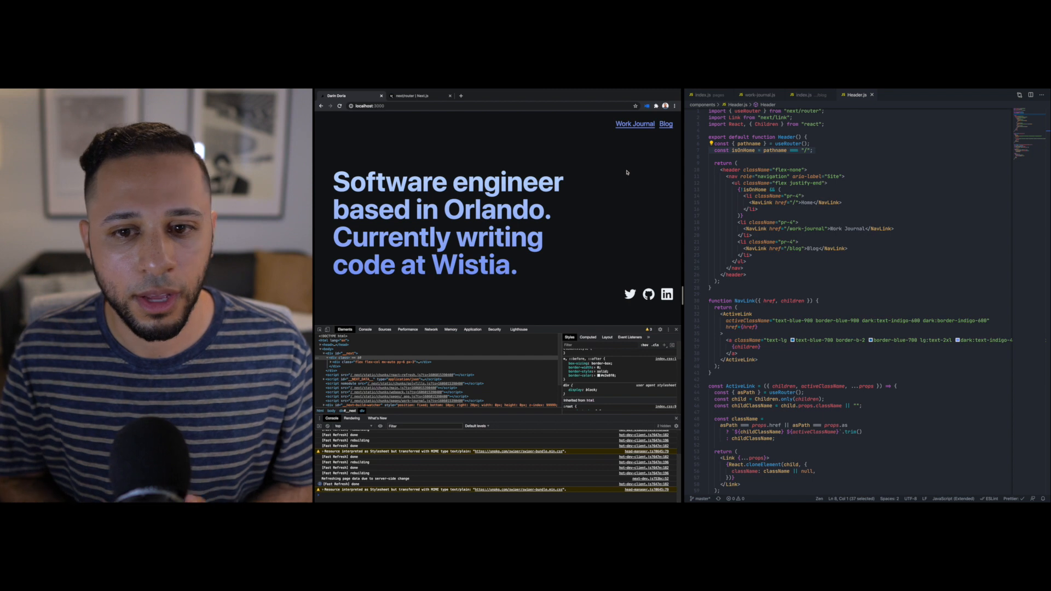
pyautogui.click(634, 124)
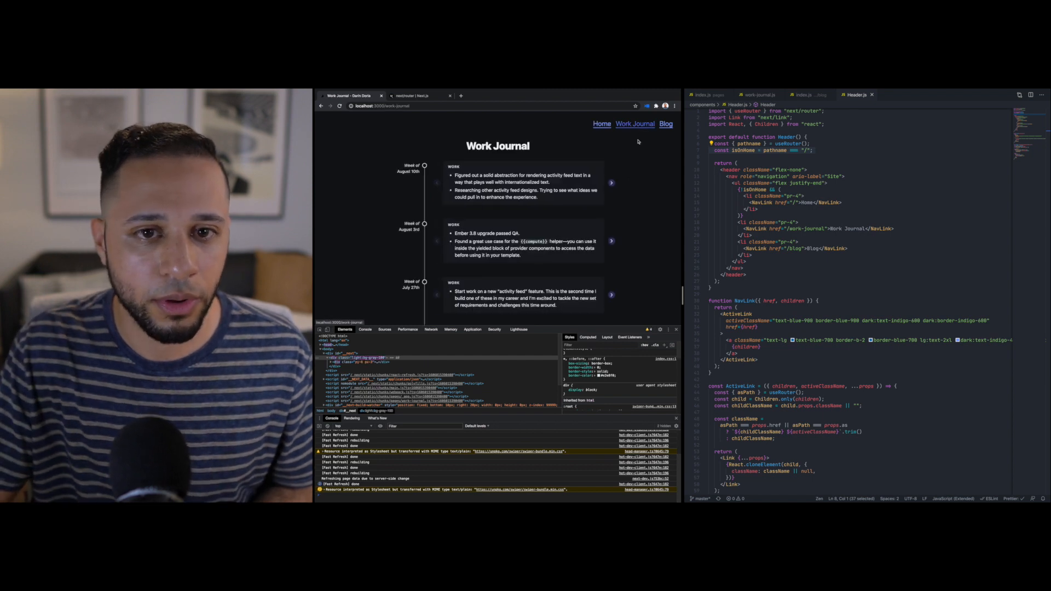
pyautogui.moveTo(667, 163)
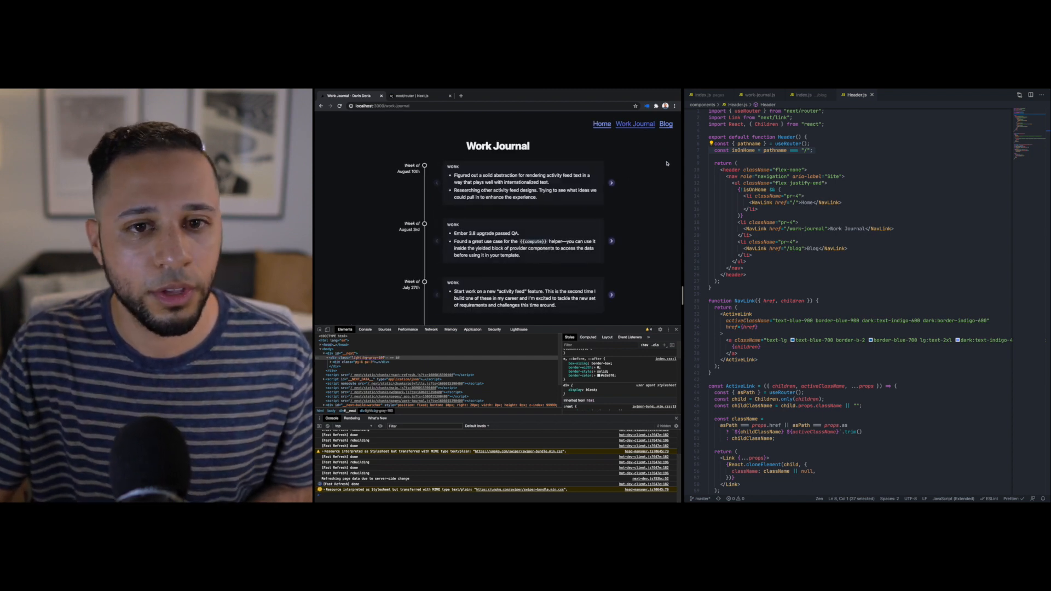